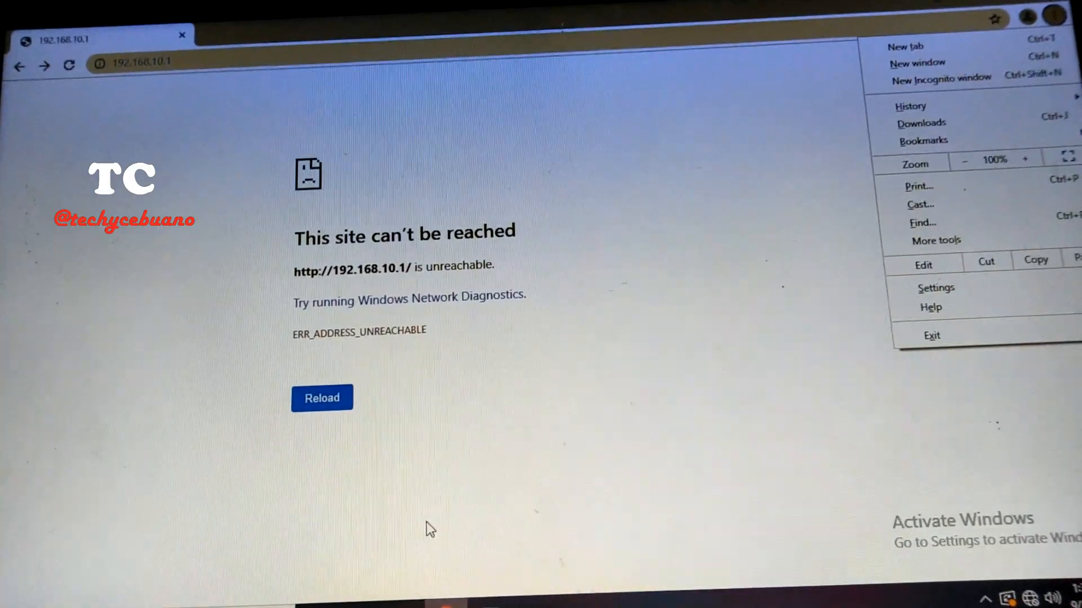
{"action": "mouse_move", "coordinate": [442, 416]}
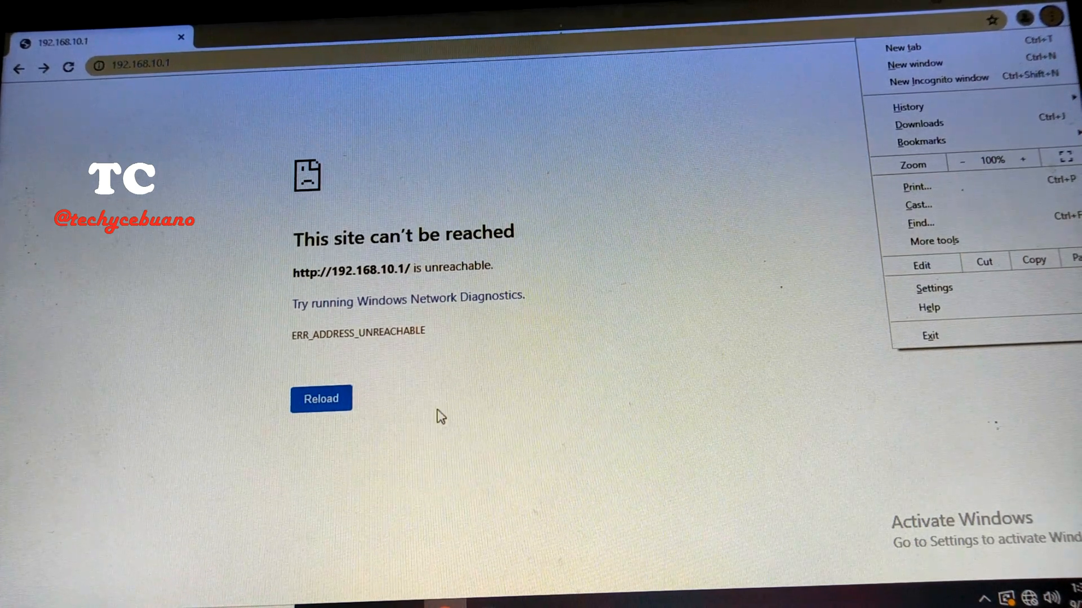
{"action": "mouse_move", "coordinate": [458, 537]}
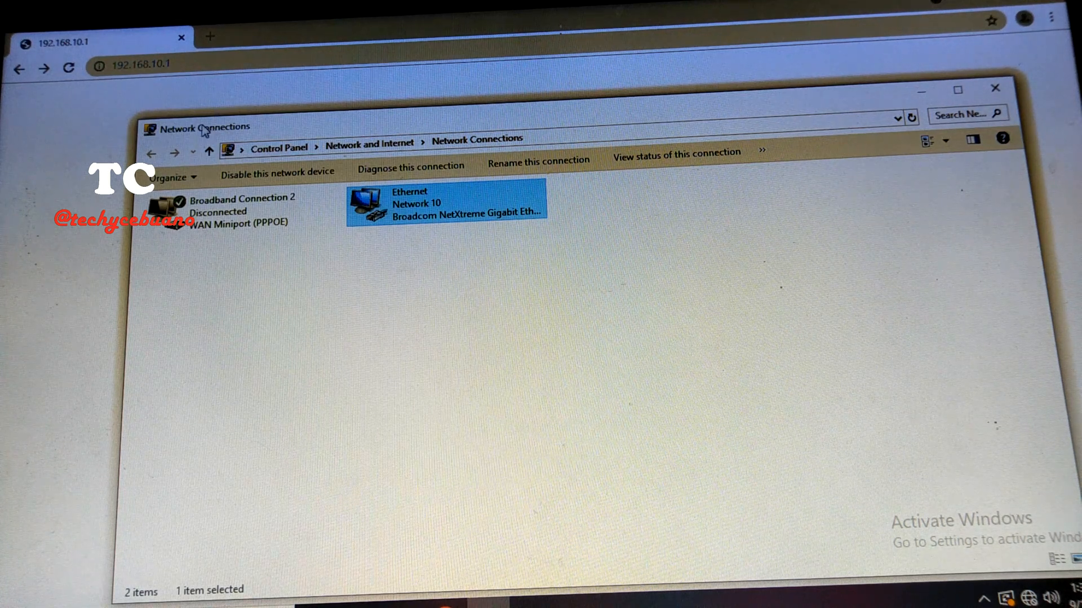
Switch the Ethernet adapter's IPv4 settings to obtain IP address and DNS automatically
{"action": "right_click", "coordinate": [442, 203]}
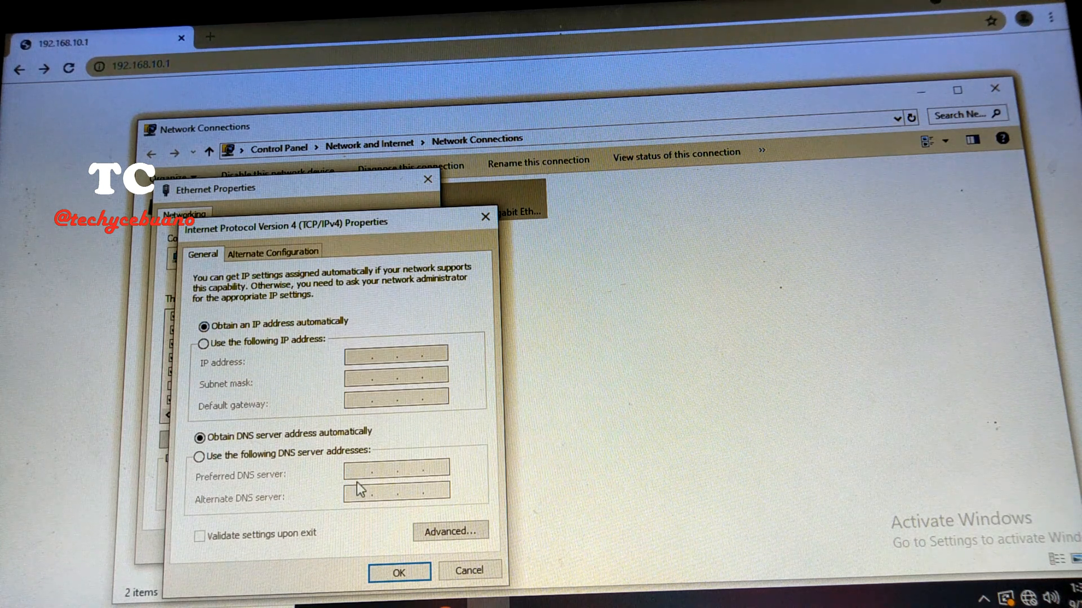
{"action": "mouse_move", "coordinate": [398, 572]}
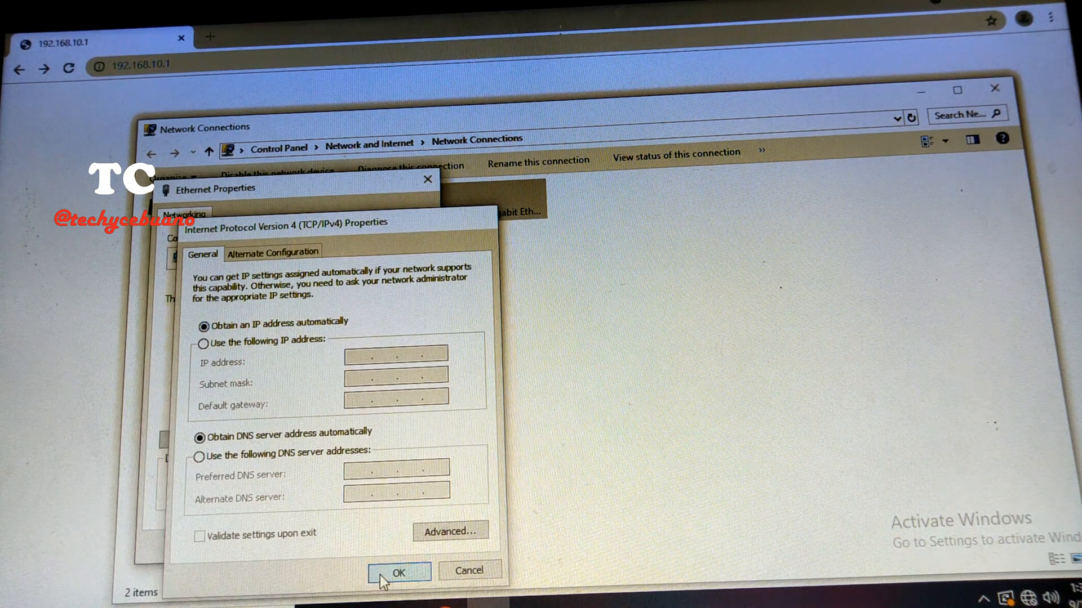
{"action": "left_click", "coordinate": [399, 572]}
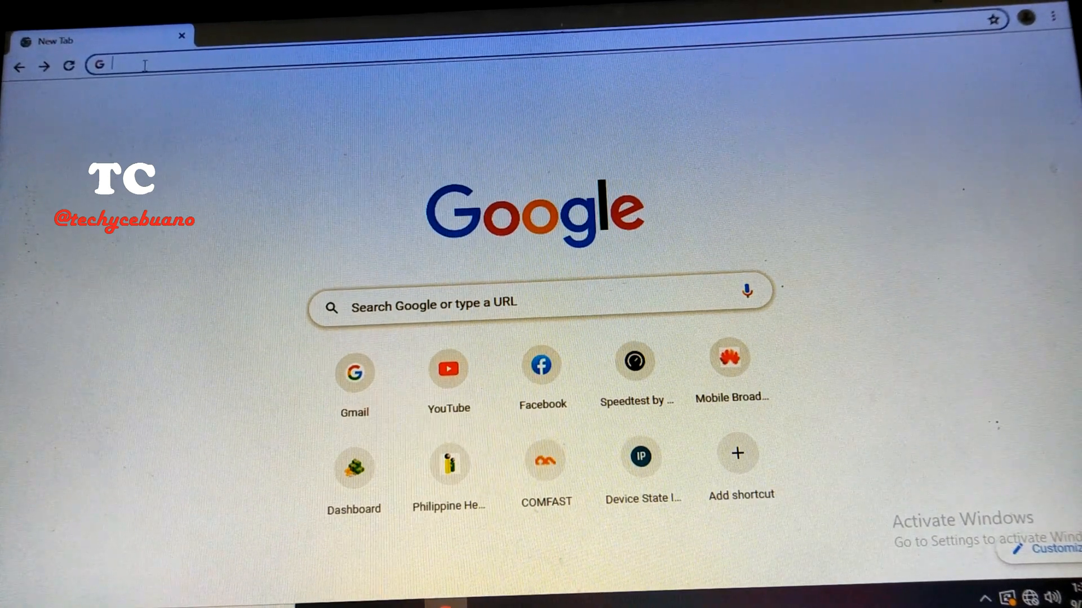
Log in to the COMFAST admin at 192.168.10.1 and start the quick setup wizard
{"action": "type", "text": "192.168.10.1/computer/login.html"}
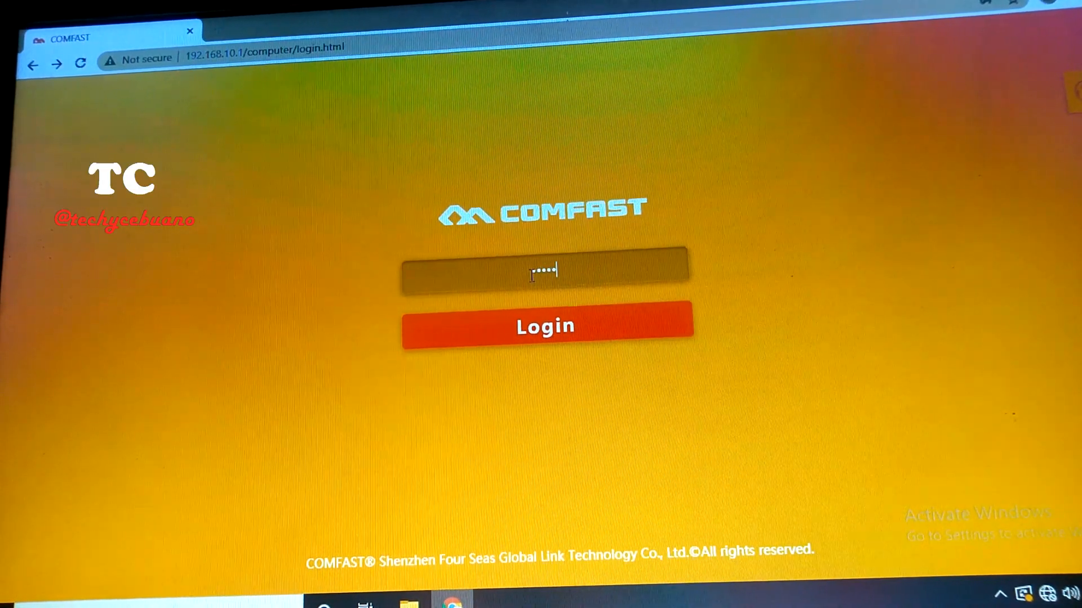
{"action": "left_click", "coordinate": [544, 326]}
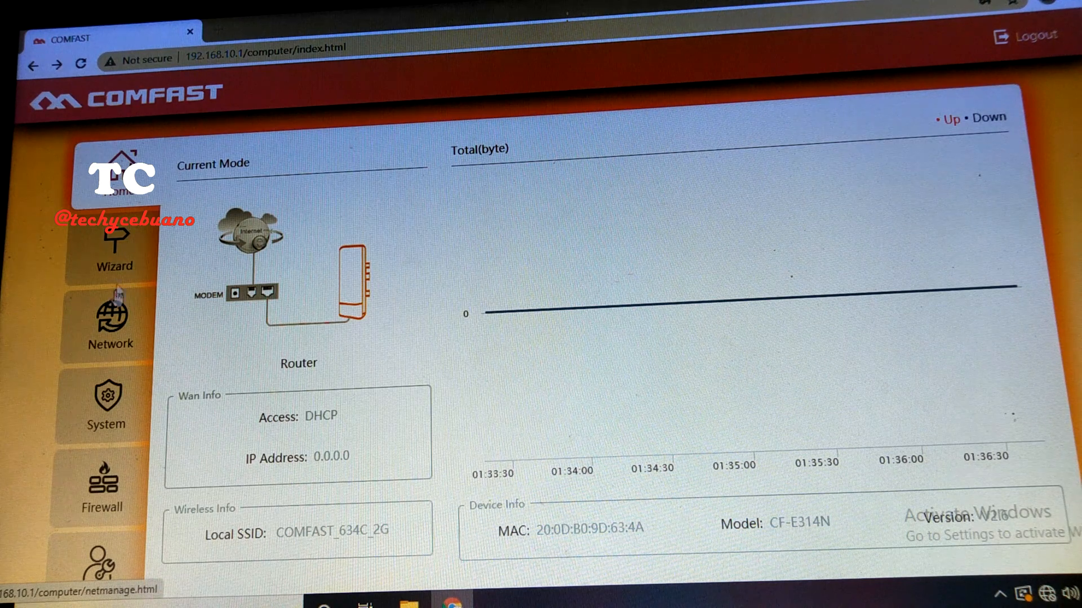
{"action": "left_click", "coordinate": [114, 250]}
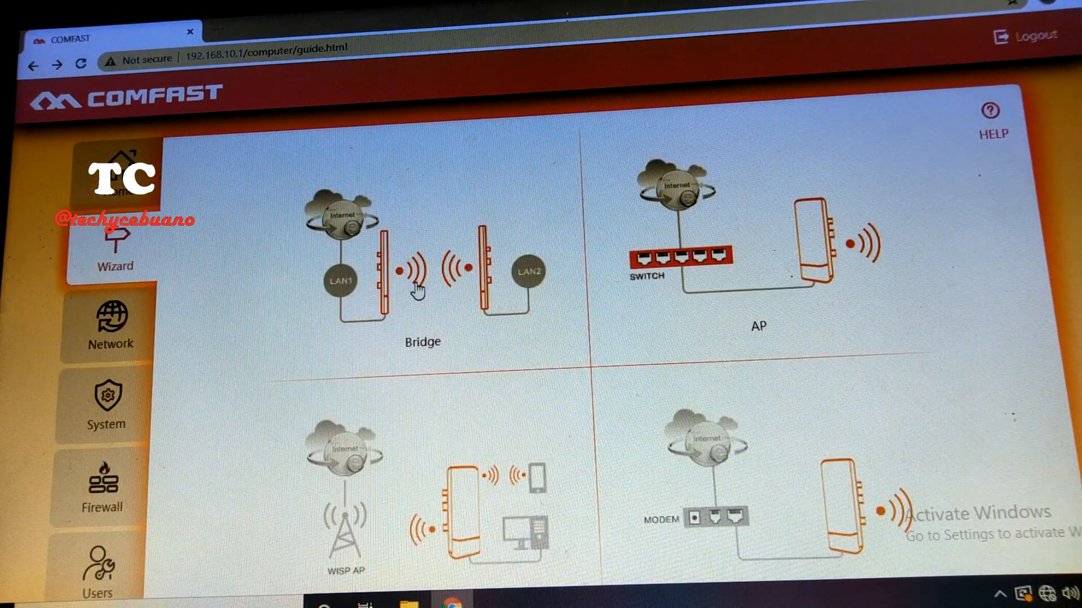
Choose Bridge station mode, keep LAN IP 192.168.10.1, and proceed to bridge settings
{"action": "scroll", "scroll_direction": "down", "scroll_amount": 3}
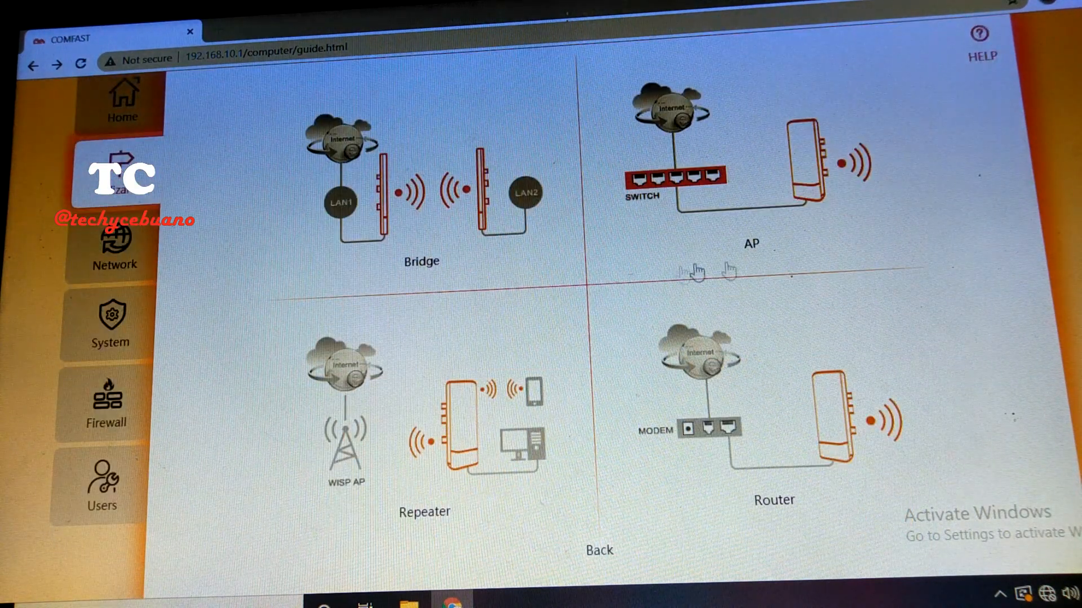
{"action": "mouse_move", "coordinate": [403, 224]}
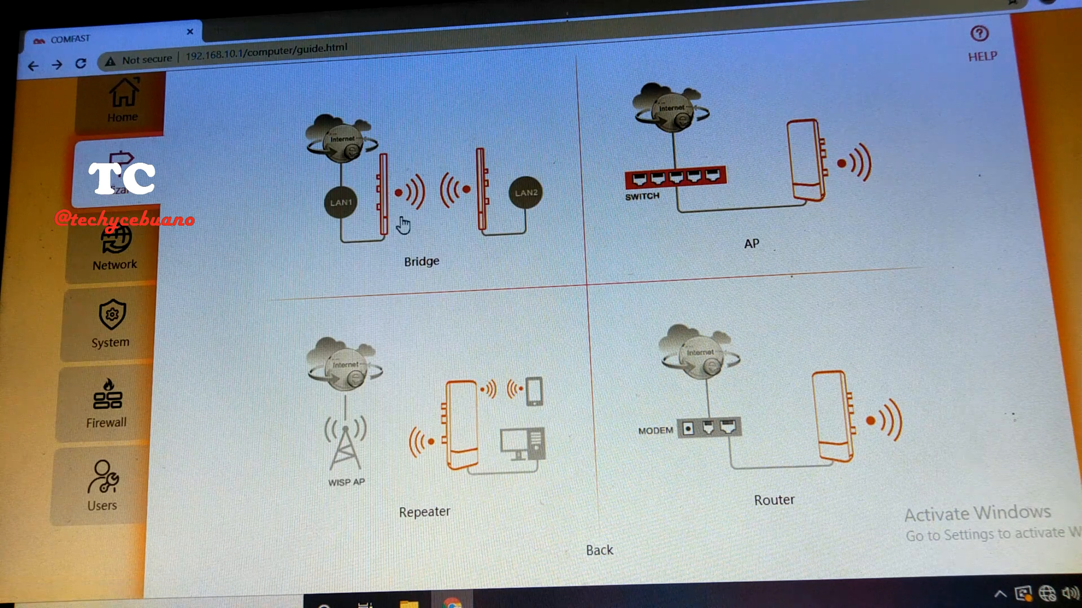
{"action": "left_click", "coordinate": [749, 172]}
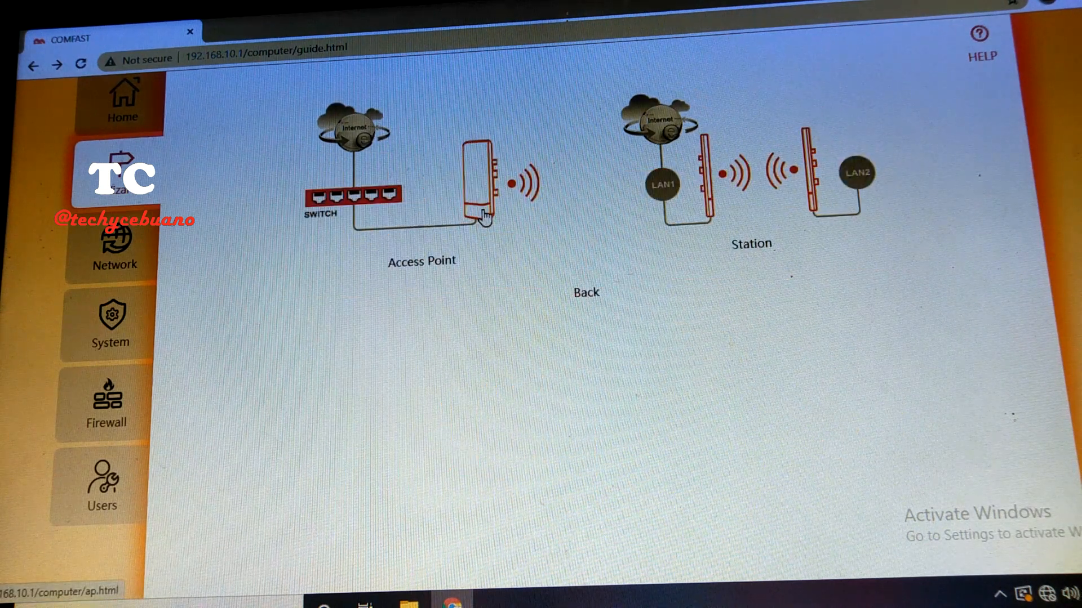
{"action": "mouse_move", "coordinate": [721, 210]}
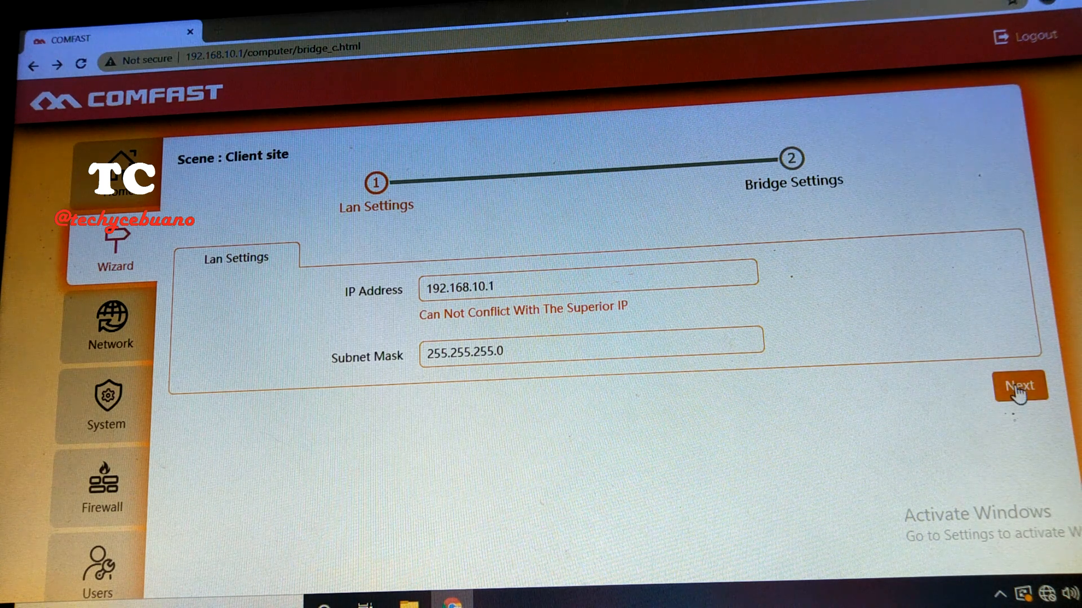
{"action": "left_click", "coordinate": [1020, 386]}
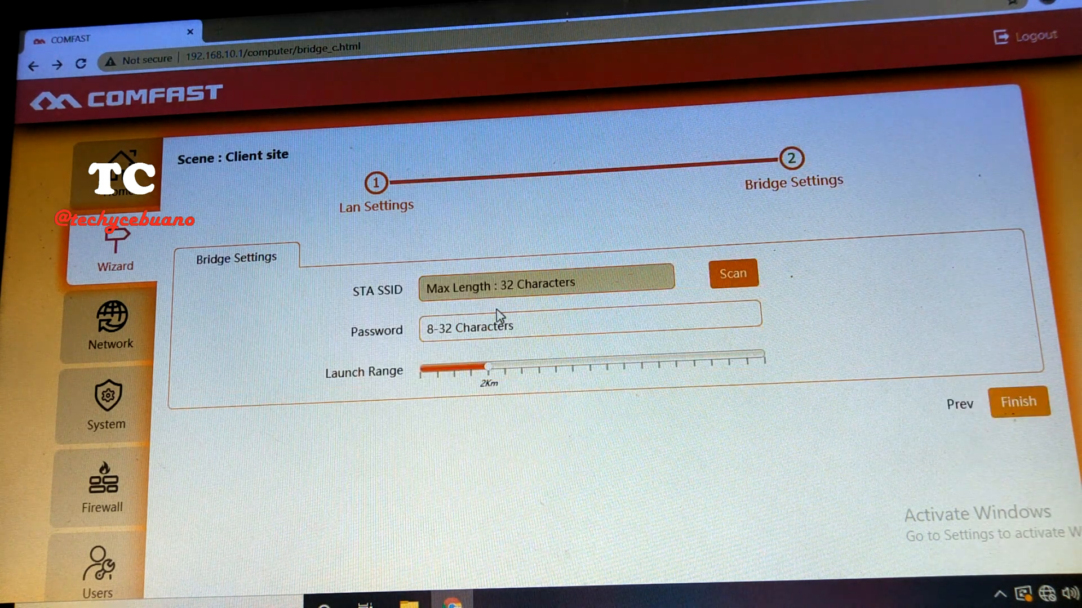
{"action": "mouse_move", "coordinate": [489, 371]}
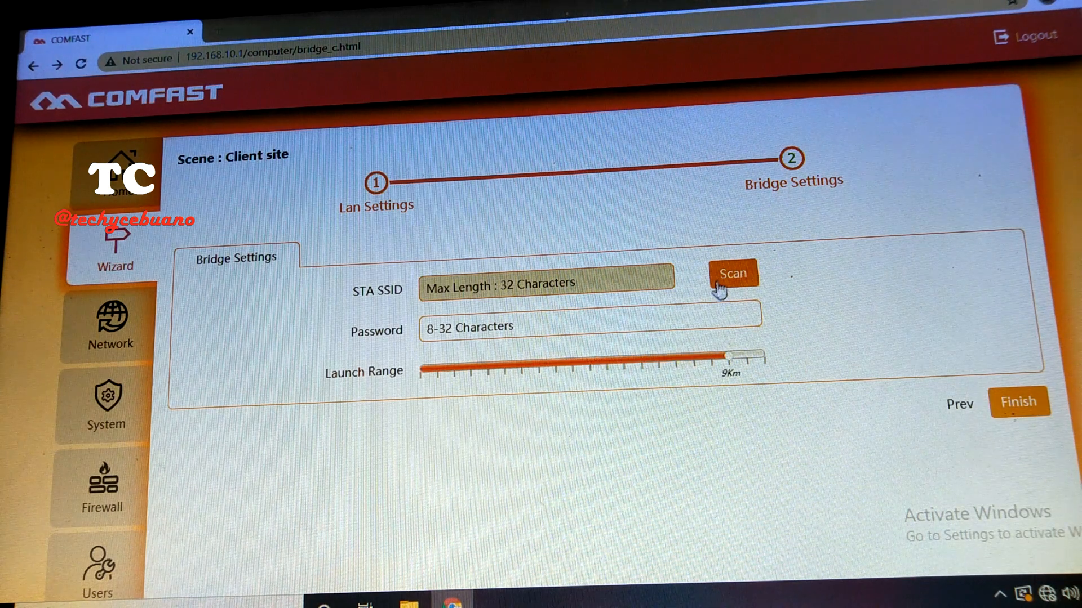
Scan and select VINCENT PISOWIFI 1 as the SSID, with a 10Km launch range
{"action": "left_click", "coordinate": [731, 273]}
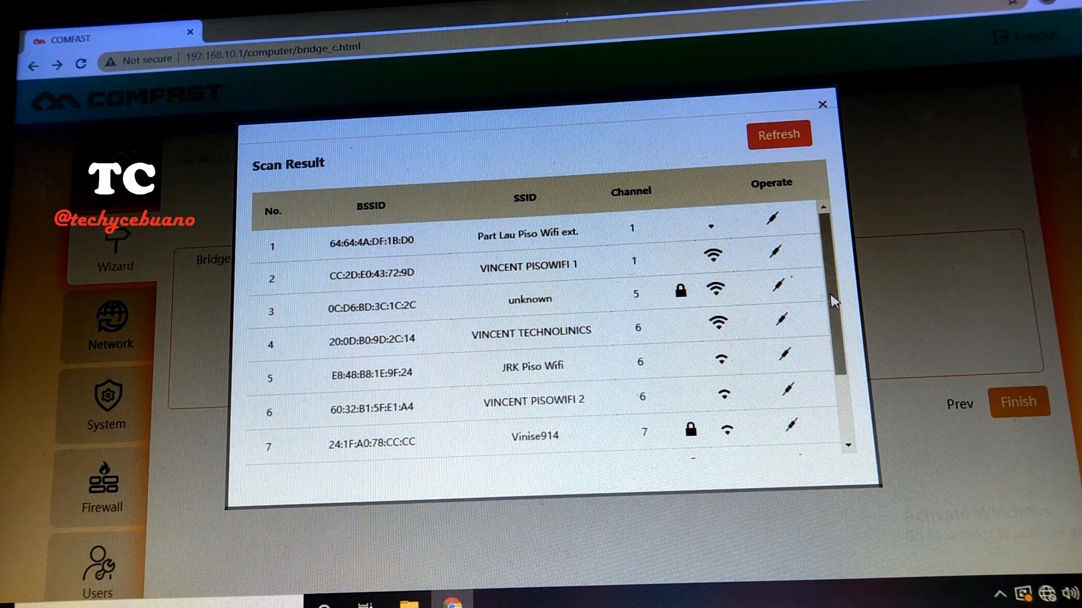
{"action": "mouse_move", "coordinate": [586, 273]}
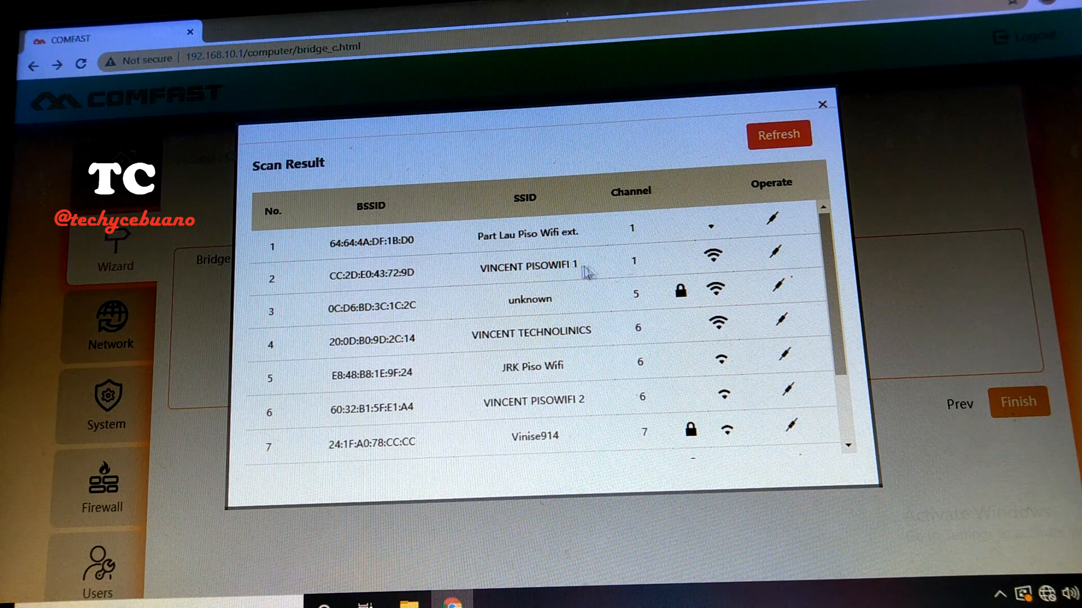
{"action": "mouse_move", "coordinate": [781, 260]}
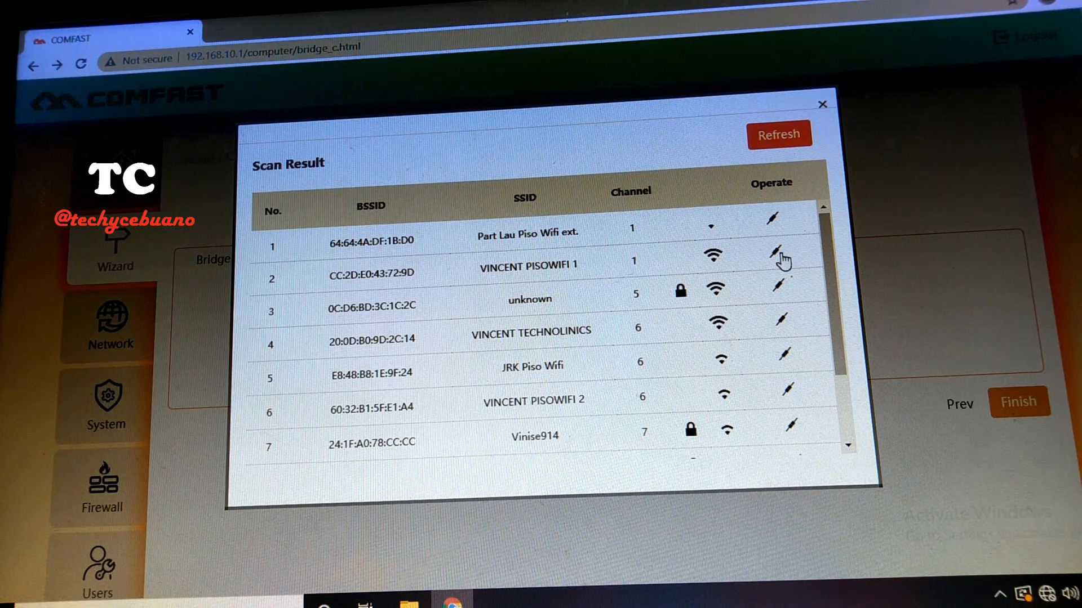
{"action": "left_click", "coordinate": [786, 261]}
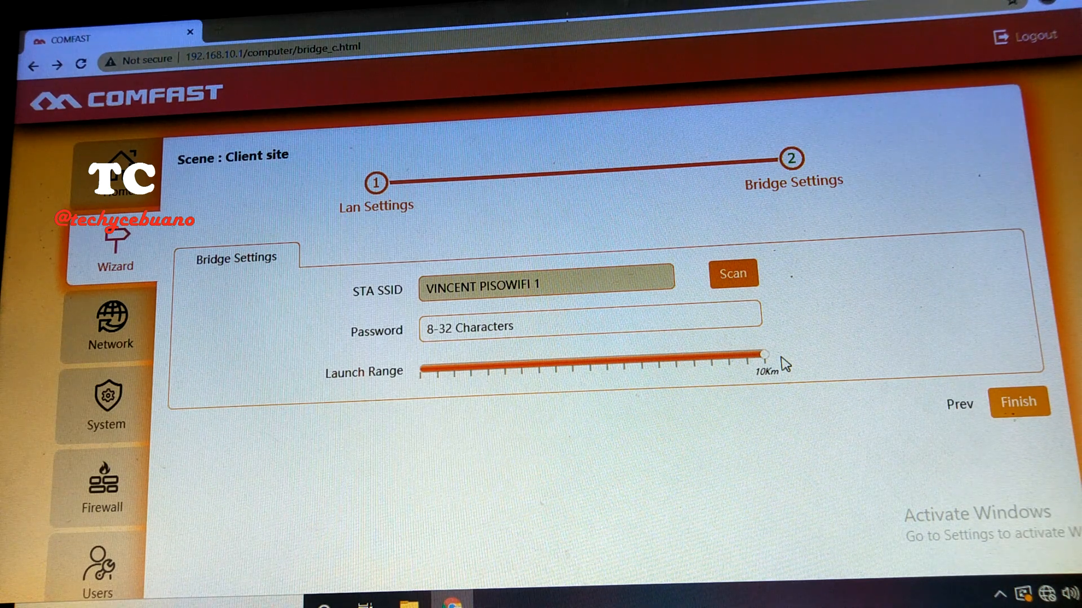
{"action": "mouse_move", "coordinate": [814, 373]}
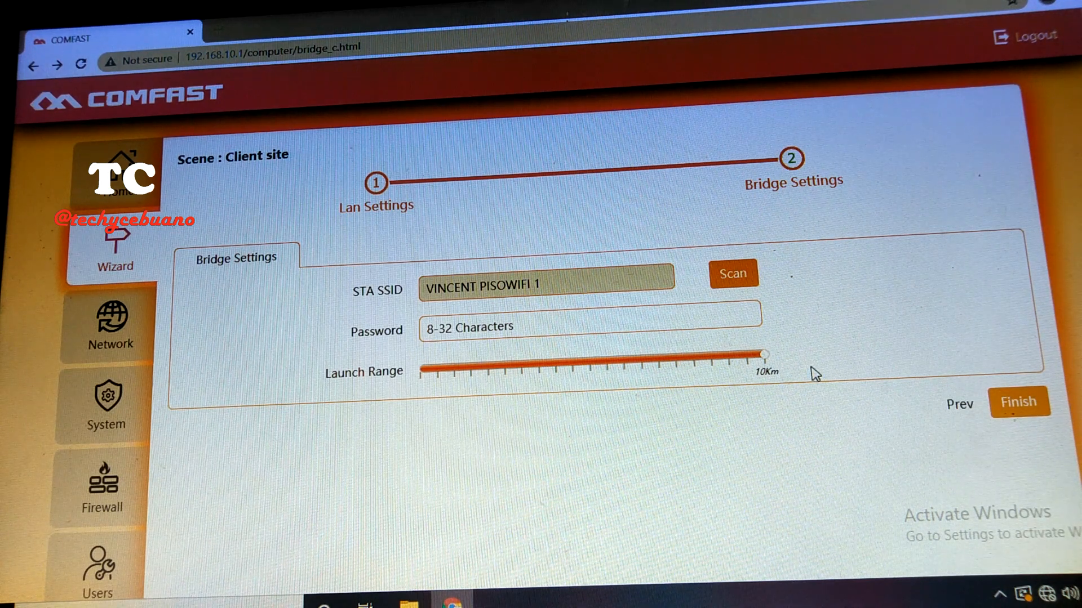
{"action": "mouse_move", "coordinate": [958, 436]}
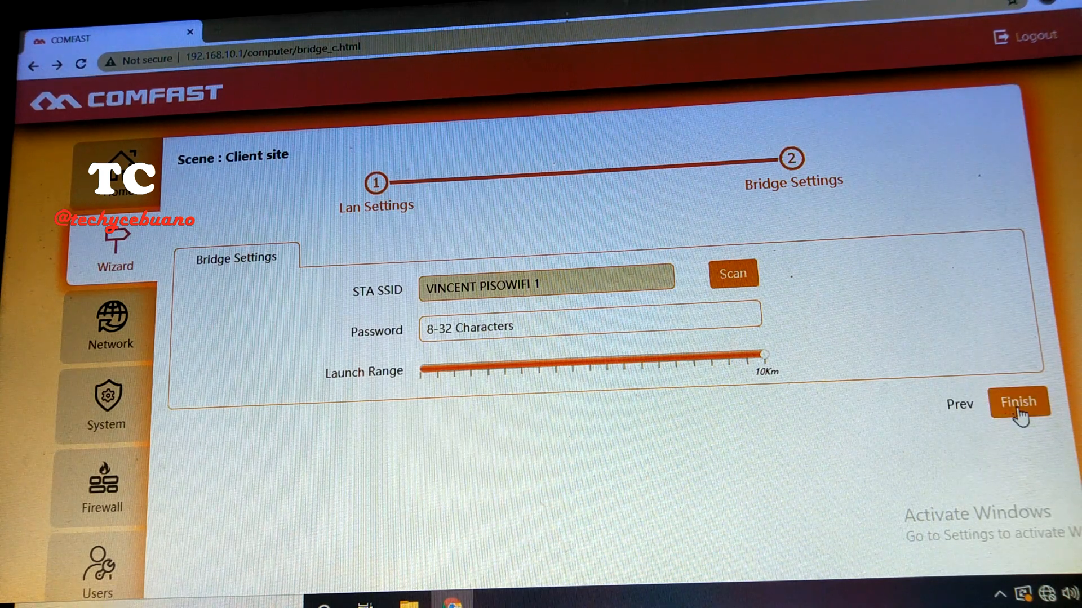
Finish and confirm the wizard to apply Bridge Client mode to VINCENT PISOWIFI 1
{"action": "left_click", "coordinate": [1018, 402]}
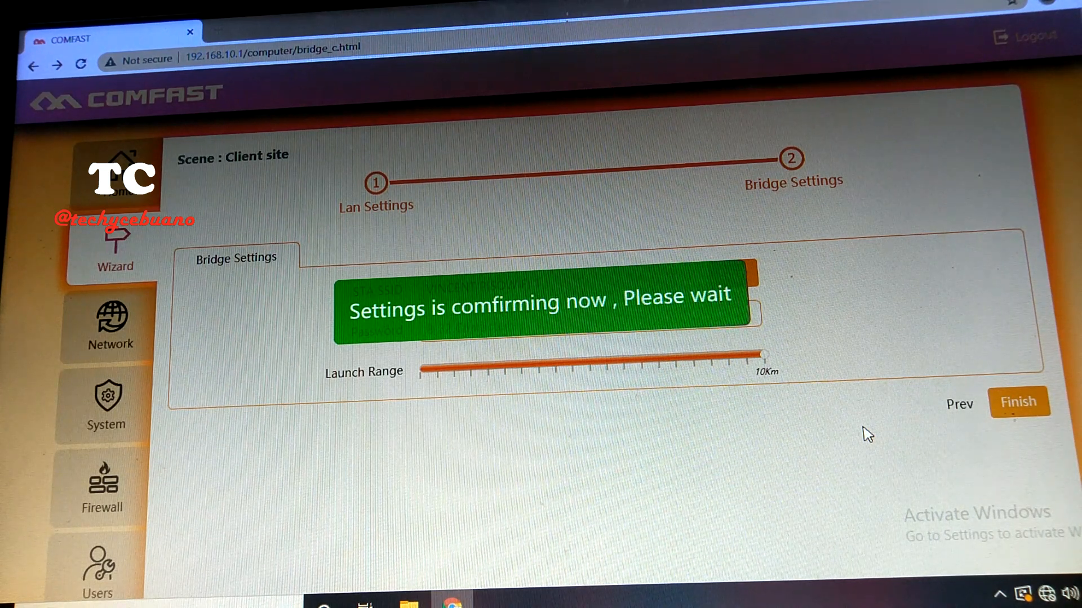
{"action": "left_click", "coordinate": [1019, 402]}
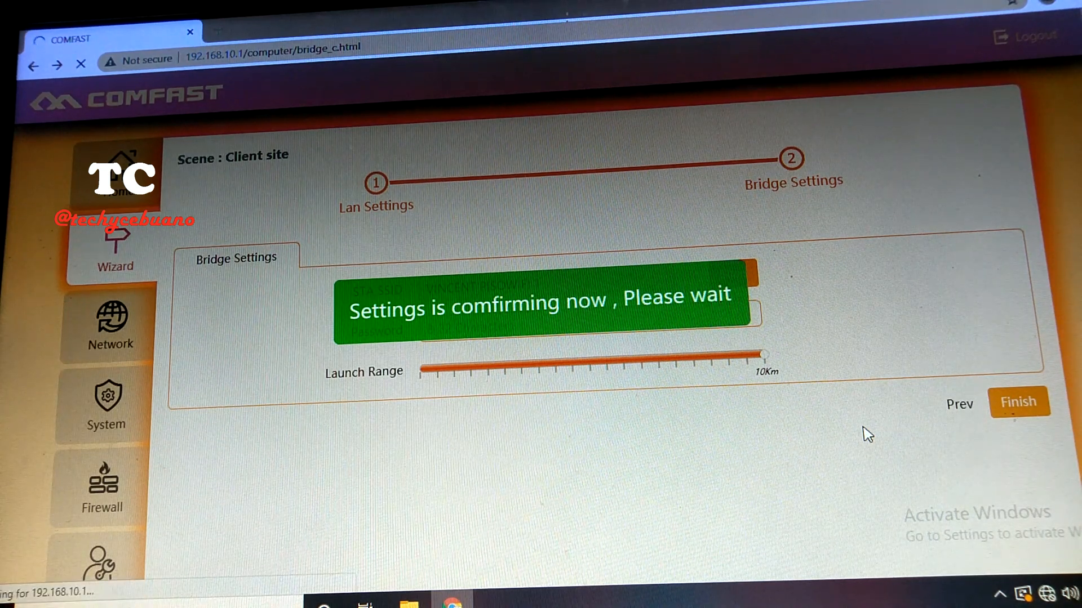
{"action": "left_click", "coordinate": [1019, 402]}
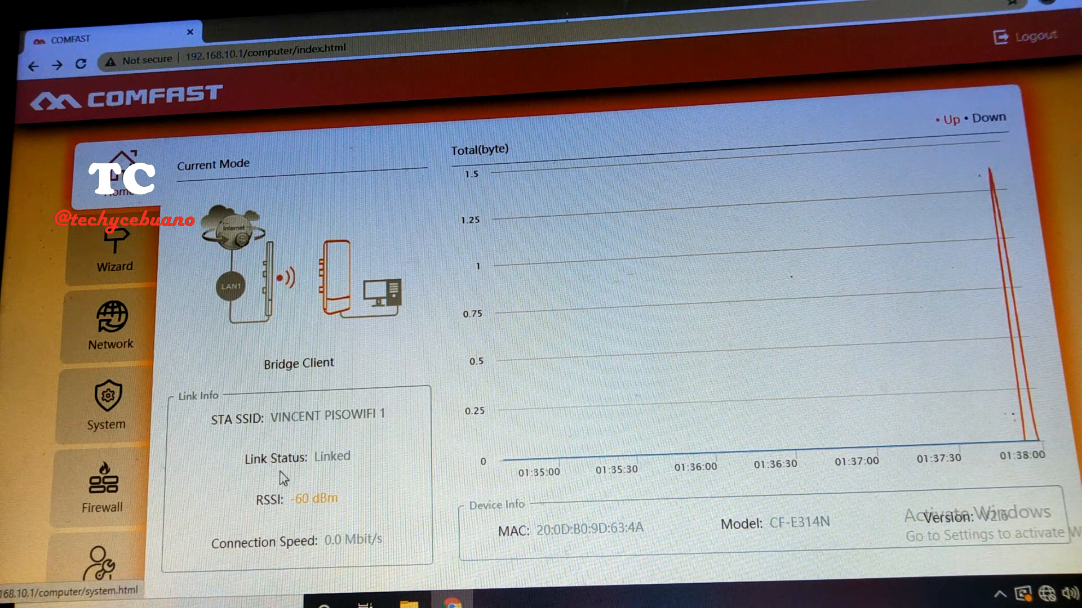
View the Network LAN page, then open System Tools showing firmware CF-E314N-V2.6.0.7
{"action": "left_click", "coordinate": [108, 328]}
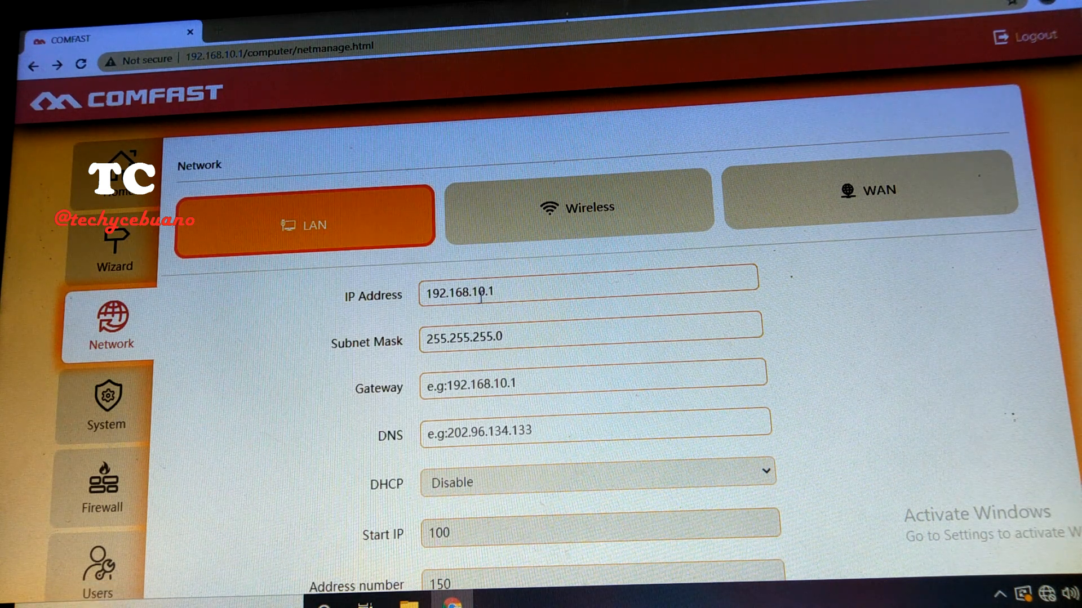
{"action": "left_click", "coordinate": [106, 407]}
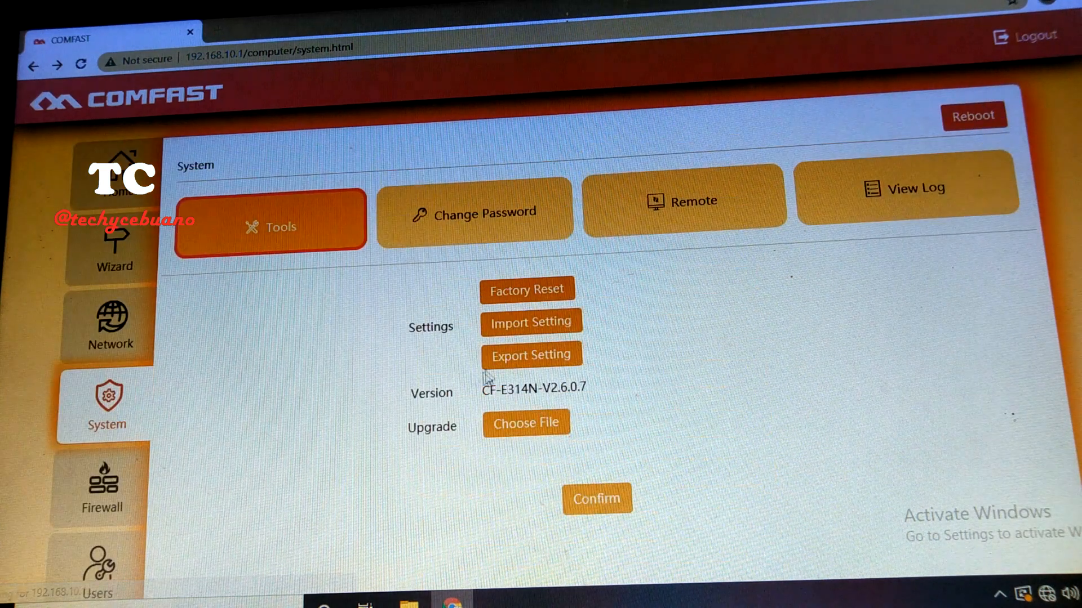
{"action": "left_click", "coordinate": [473, 212]}
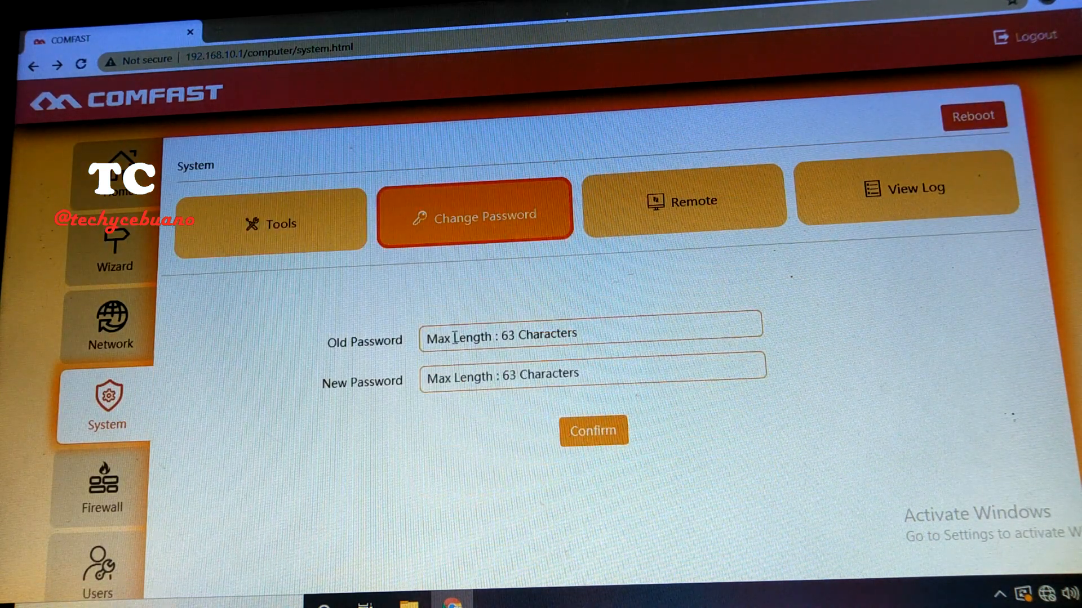
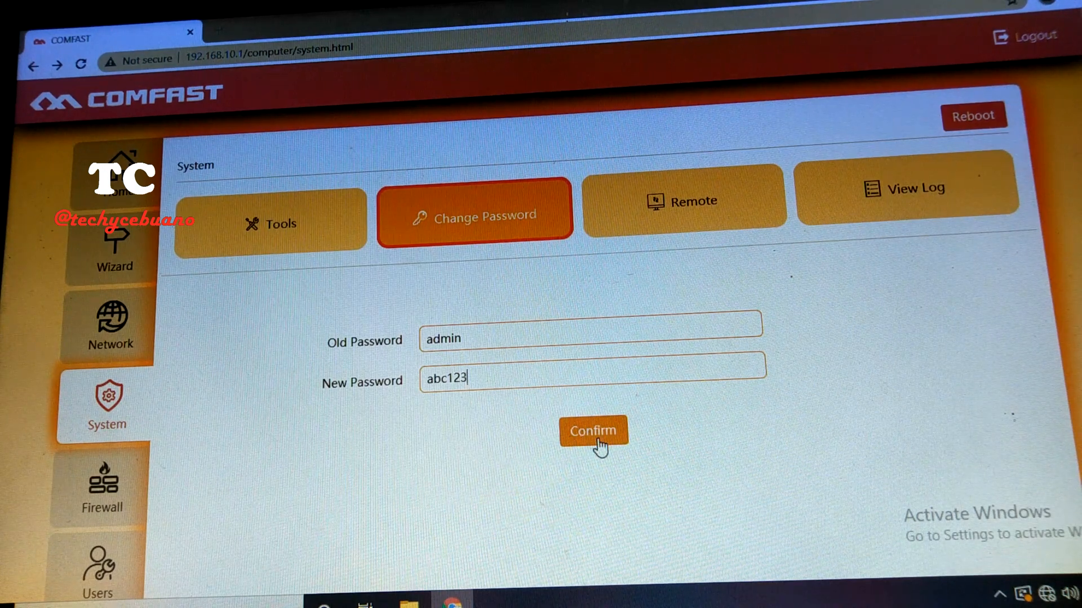
{"action": "left_click", "coordinate": [592, 430]}
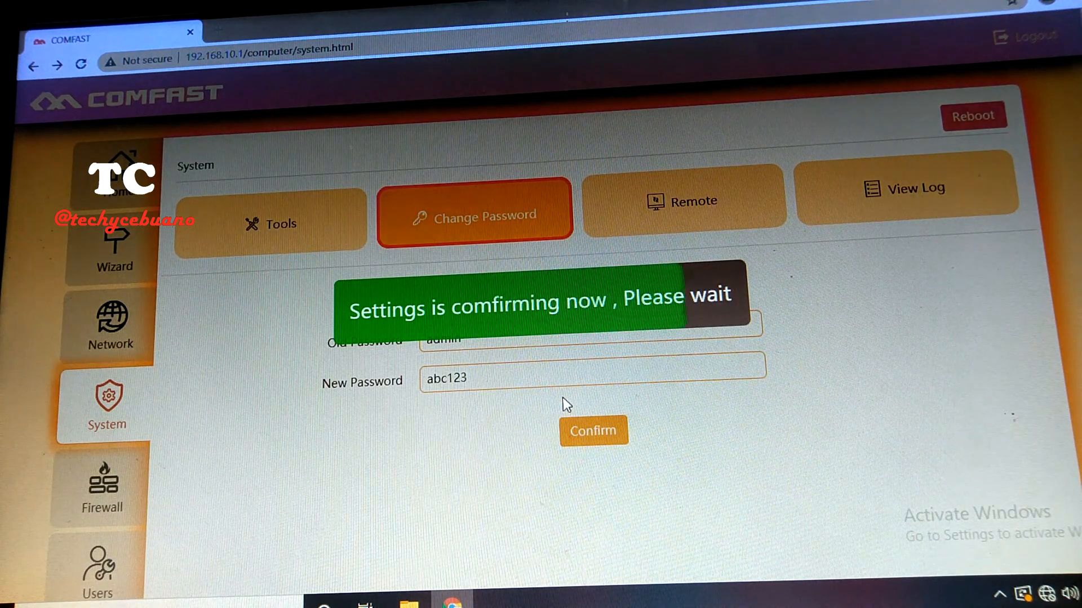
{"action": "left_click", "coordinate": [592, 431]}
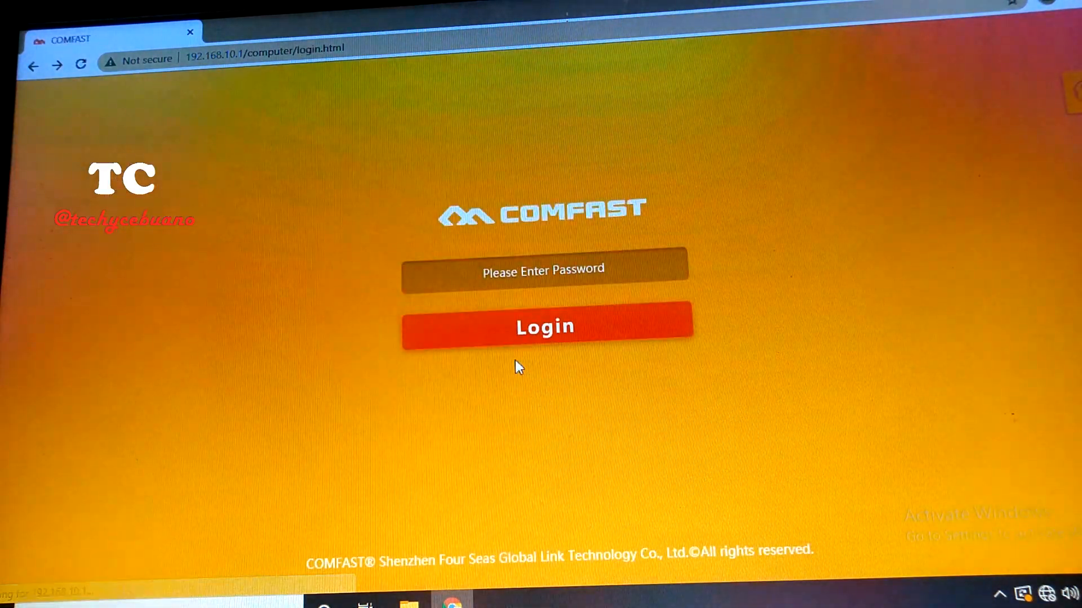
{"action": "left_click", "coordinate": [543, 268]}
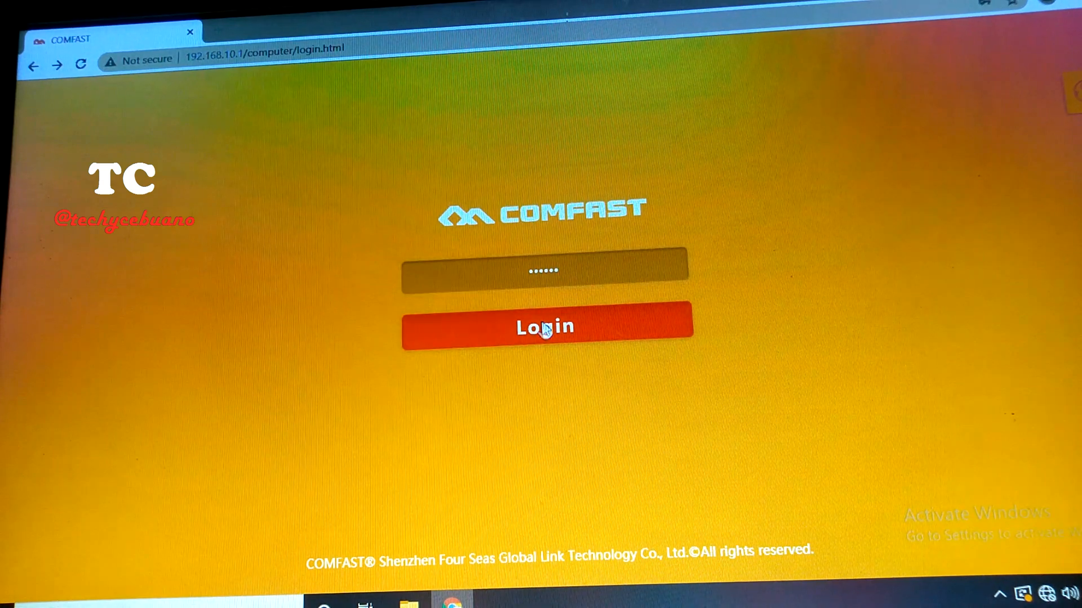
{"action": "left_click", "coordinate": [544, 327]}
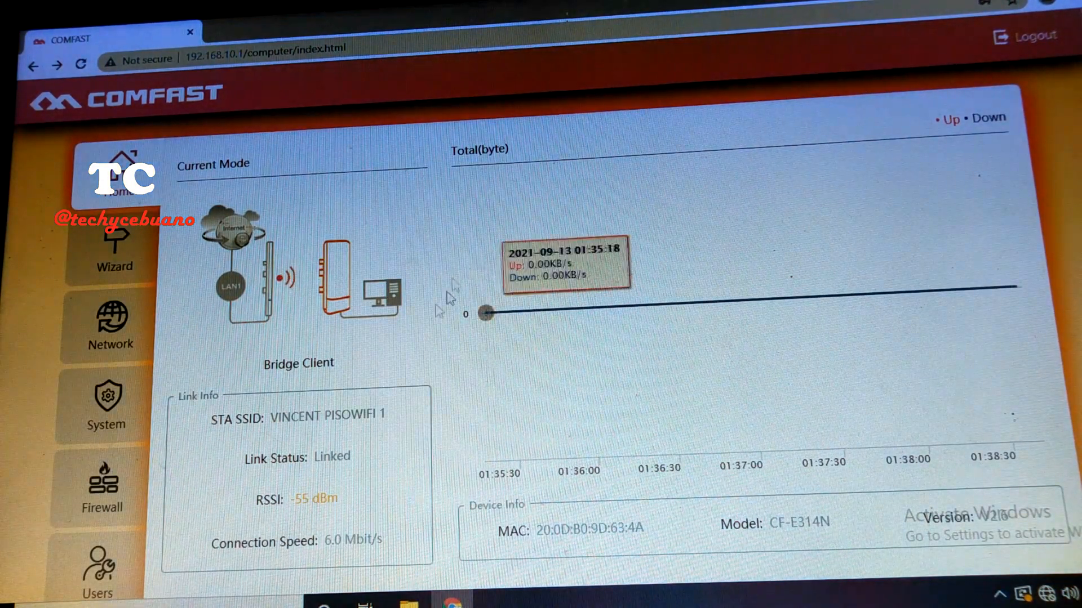
Browse the Network LAN, System Tools and Change Password pages
{"action": "left_click", "coordinate": [110, 326]}
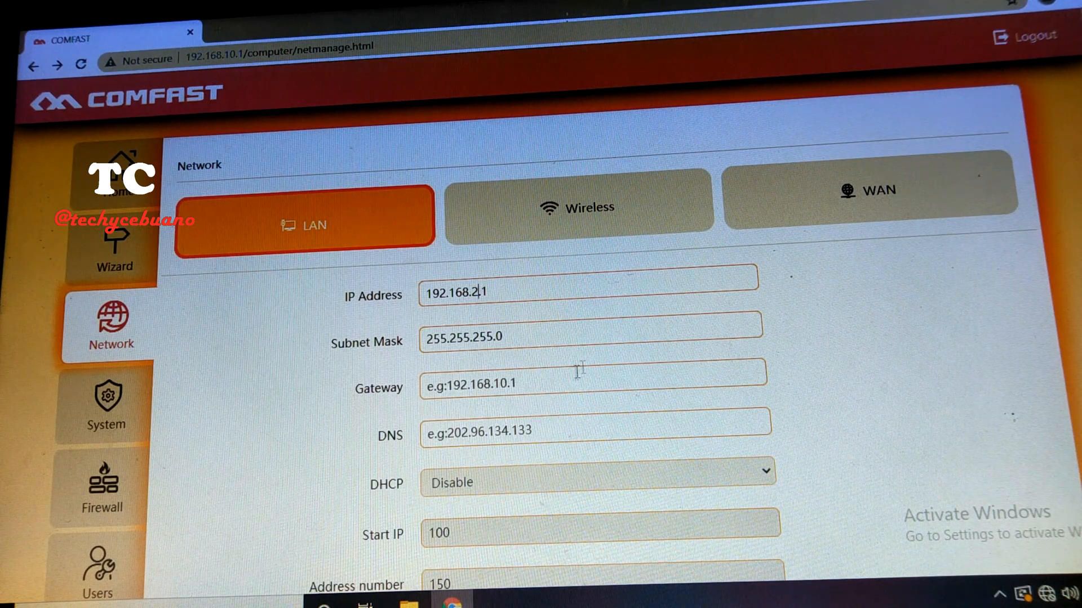
{"action": "mouse_move", "coordinate": [301, 392]}
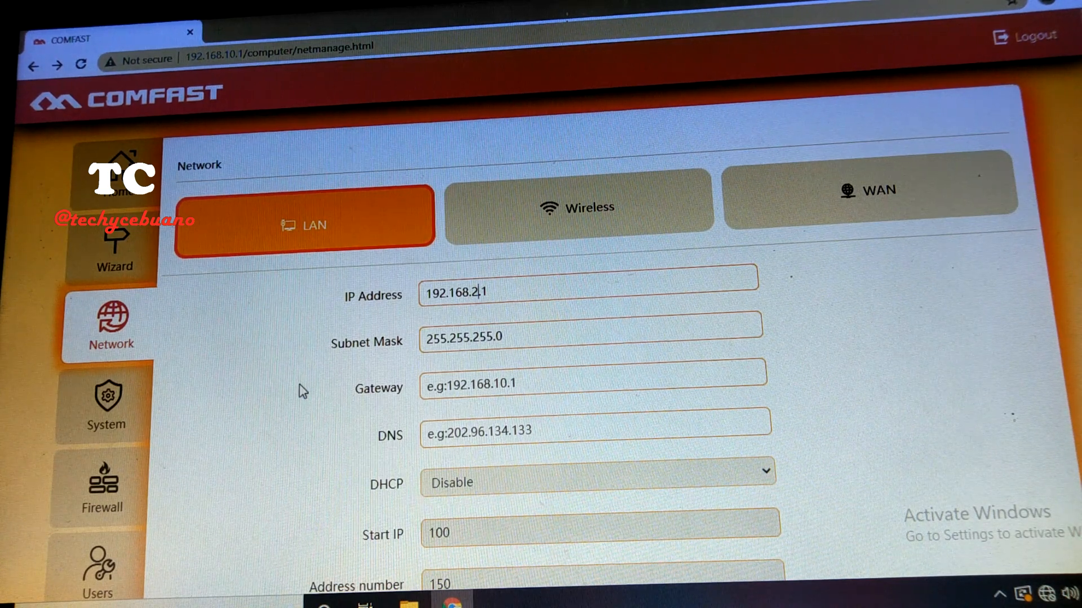
{"action": "mouse_move", "coordinate": [350, 368]}
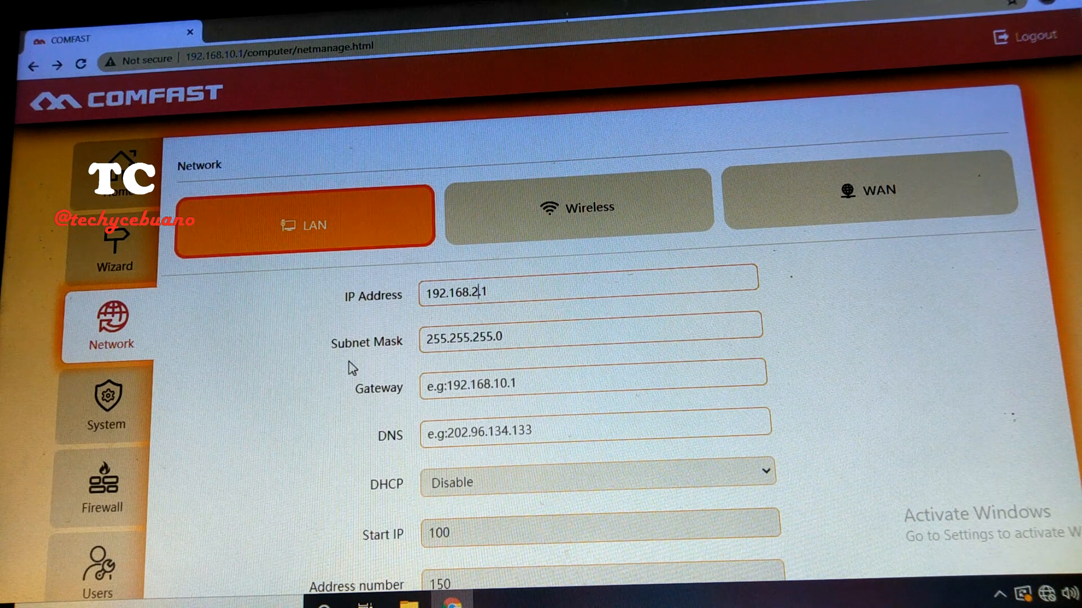
{"action": "scroll", "scroll_direction": "down", "scroll_amount": 3}
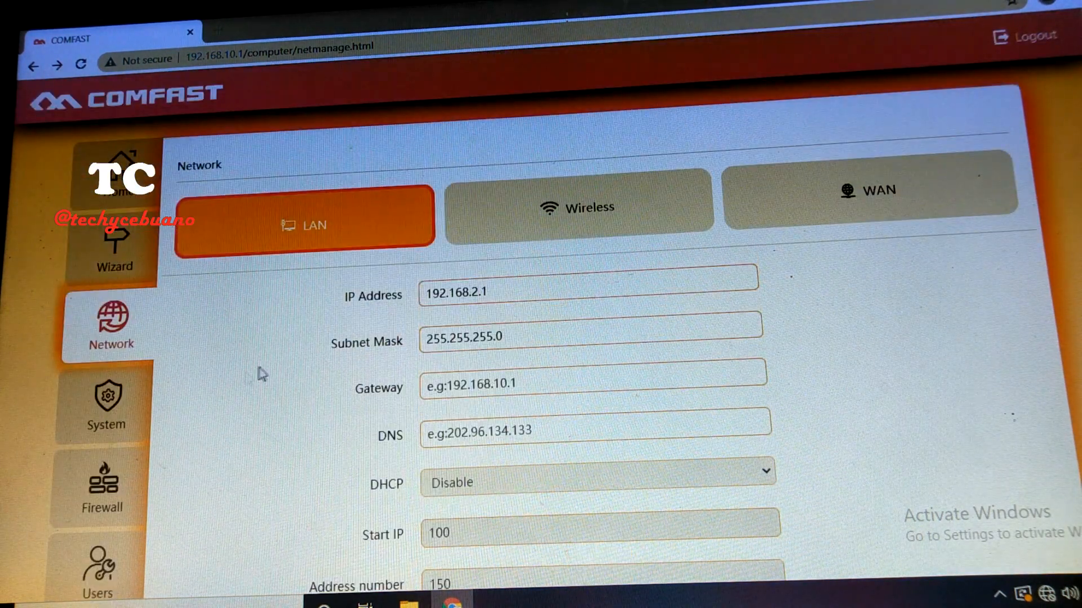
{"action": "left_click", "coordinate": [107, 407]}
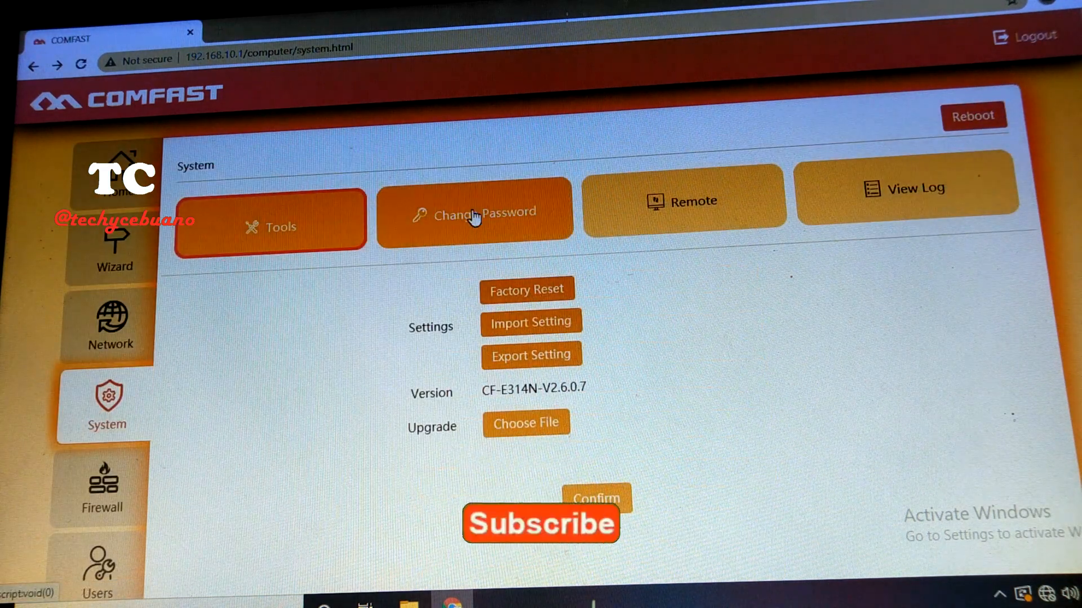
{"action": "left_click", "coordinate": [474, 213]}
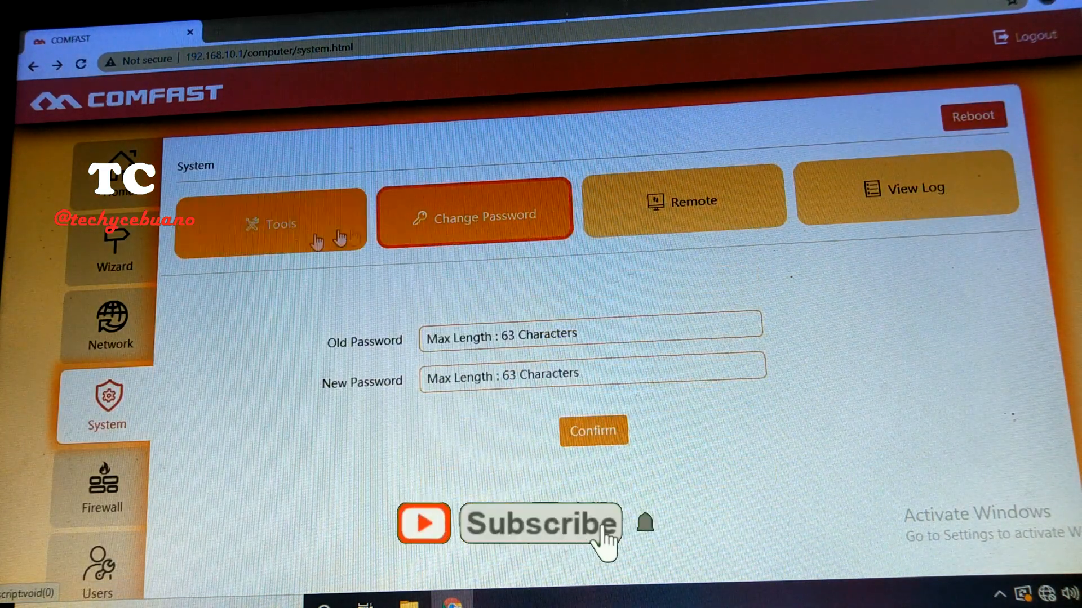
Browse Firewall, Home status and Users pages, ending on Network LAN settings
{"action": "left_click", "coordinate": [101, 483]}
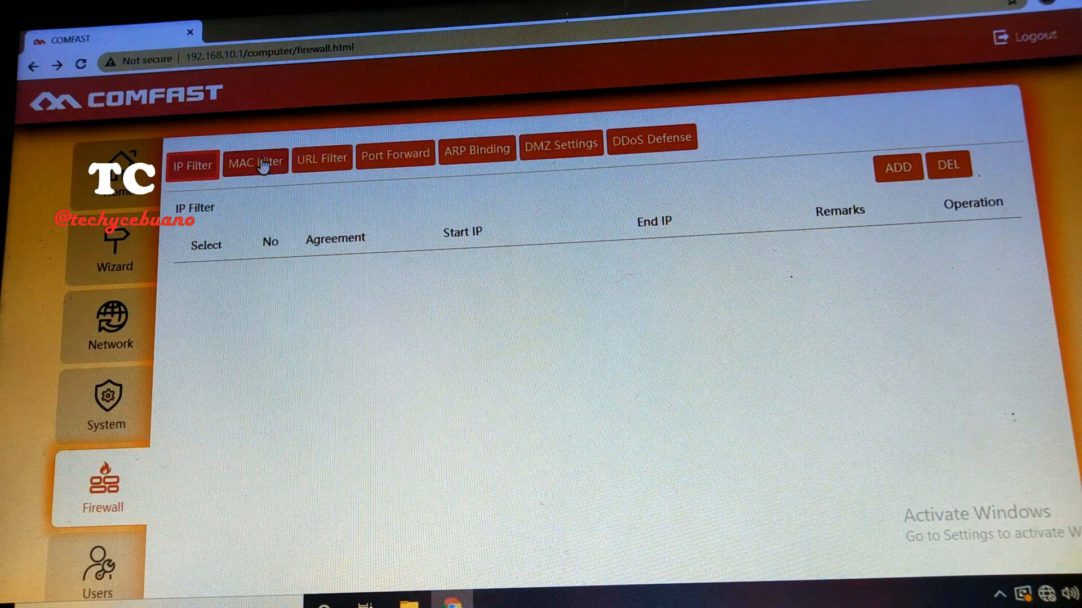
{"action": "mouse_move", "coordinate": [523, 153]}
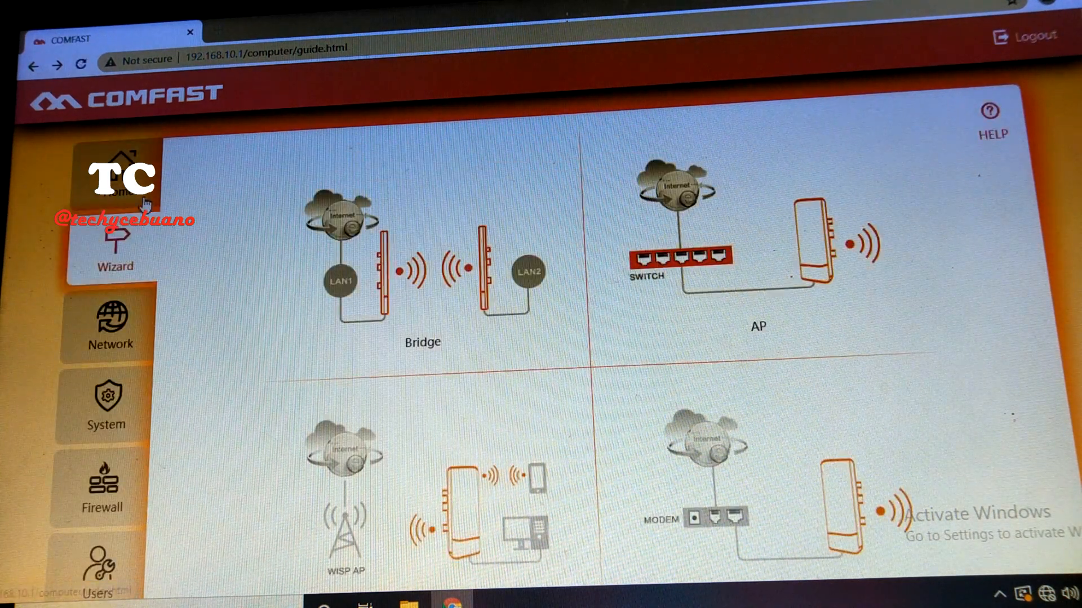
{"action": "left_click", "coordinate": [115, 179]}
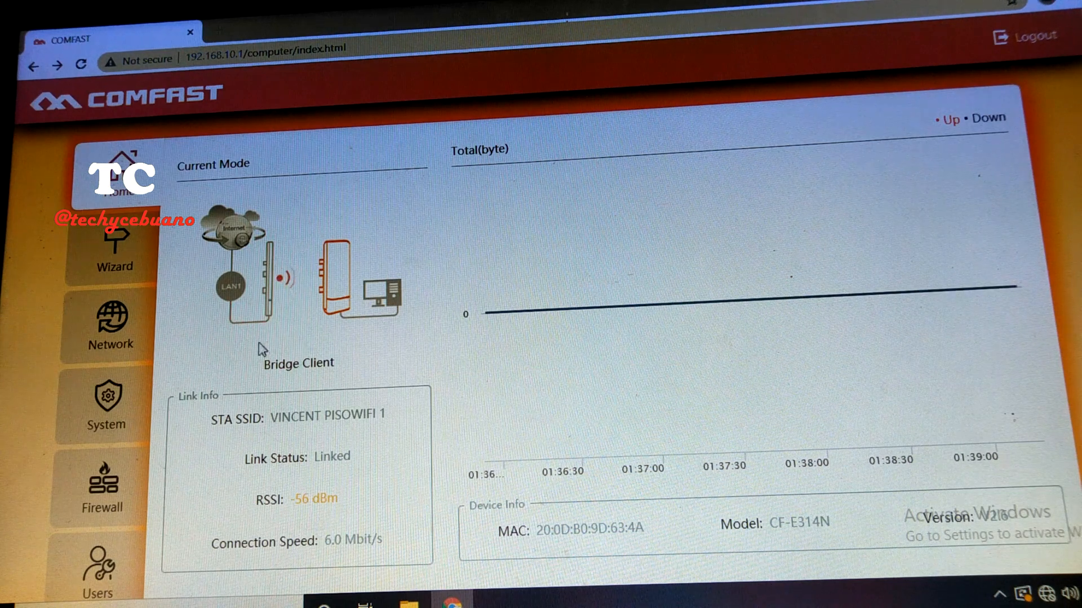
{"action": "left_click", "coordinate": [102, 486]}
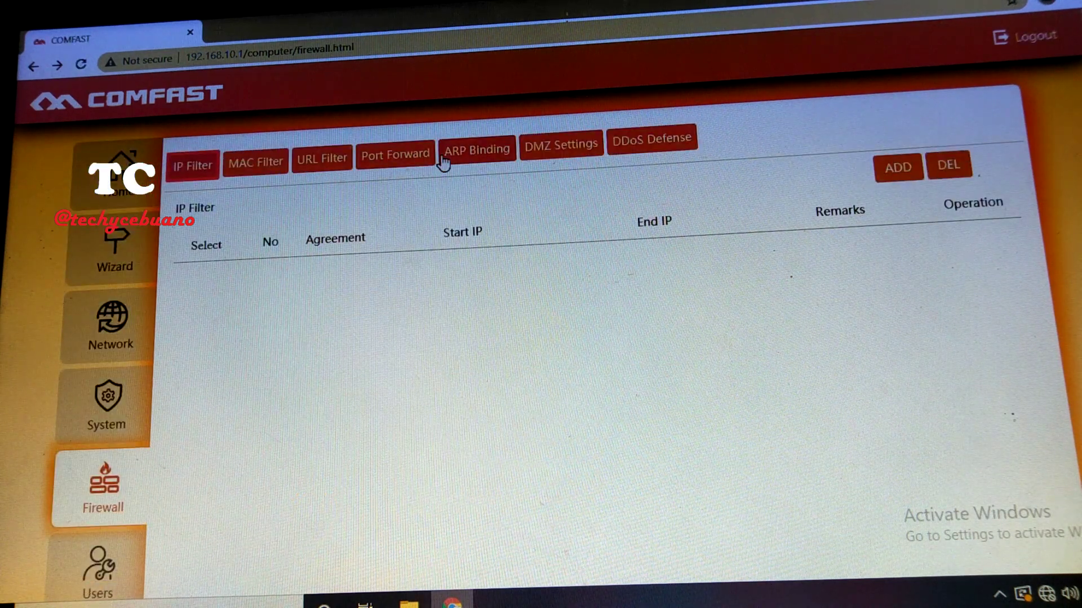
{"action": "mouse_move", "coordinate": [104, 590]}
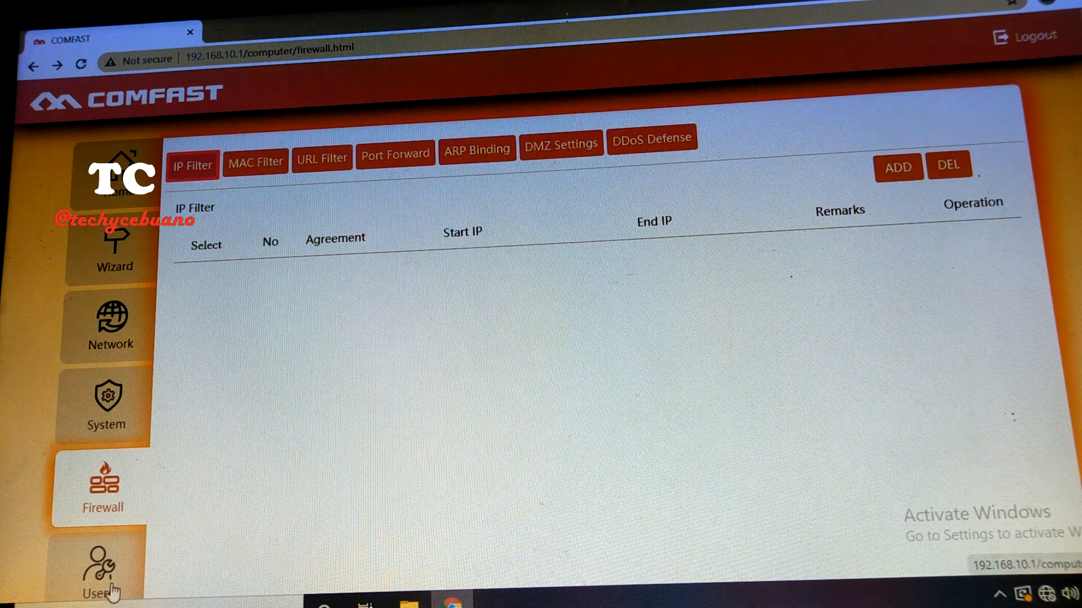
{"action": "left_click", "coordinate": [99, 566]}
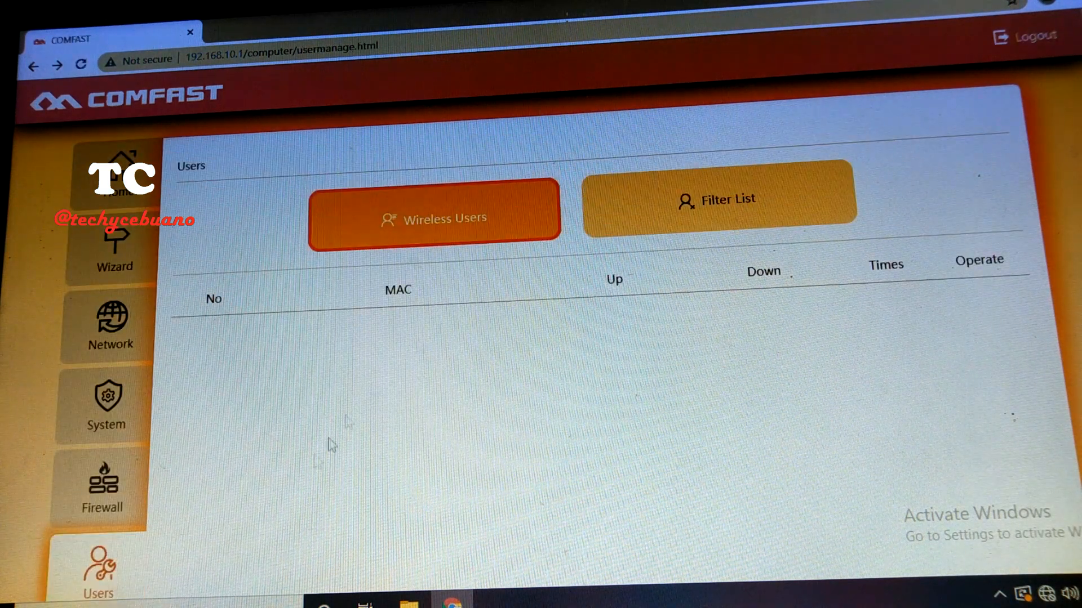
{"action": "left_click", "coordinate": [110, 328]}
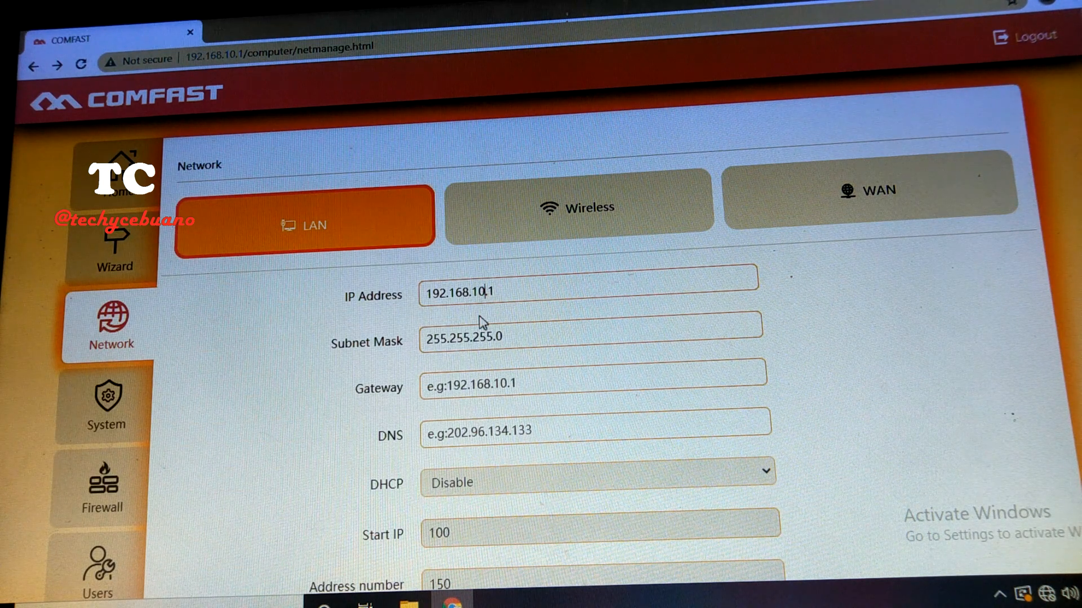
Edit the LAN IP address to 192.168.2.1 and apply it with Modify
{"action": "key", "text": "Backspace"}
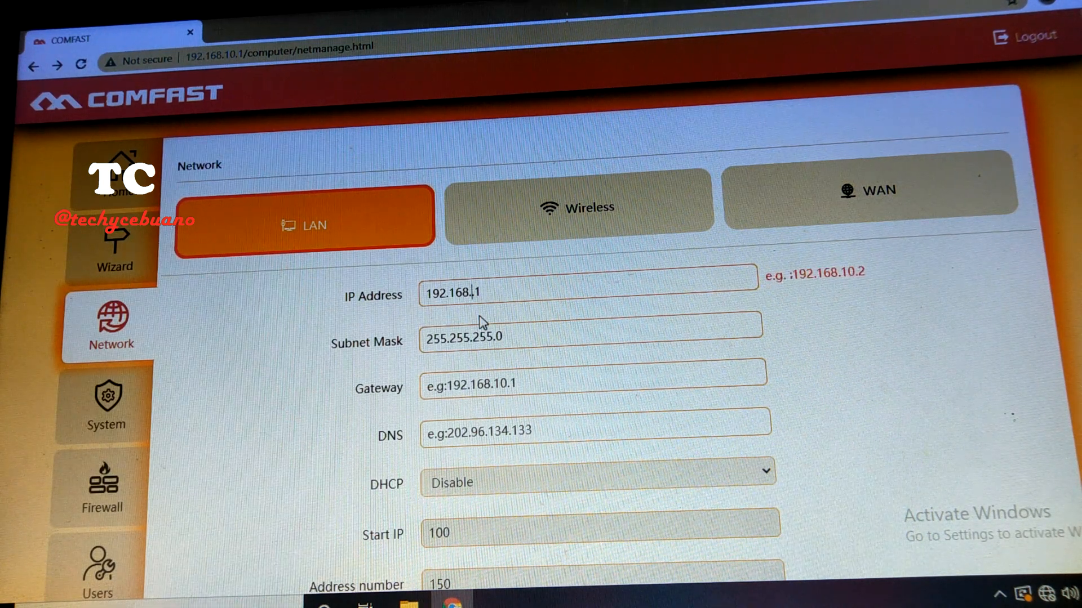
{"action": "type", "text": "1"}
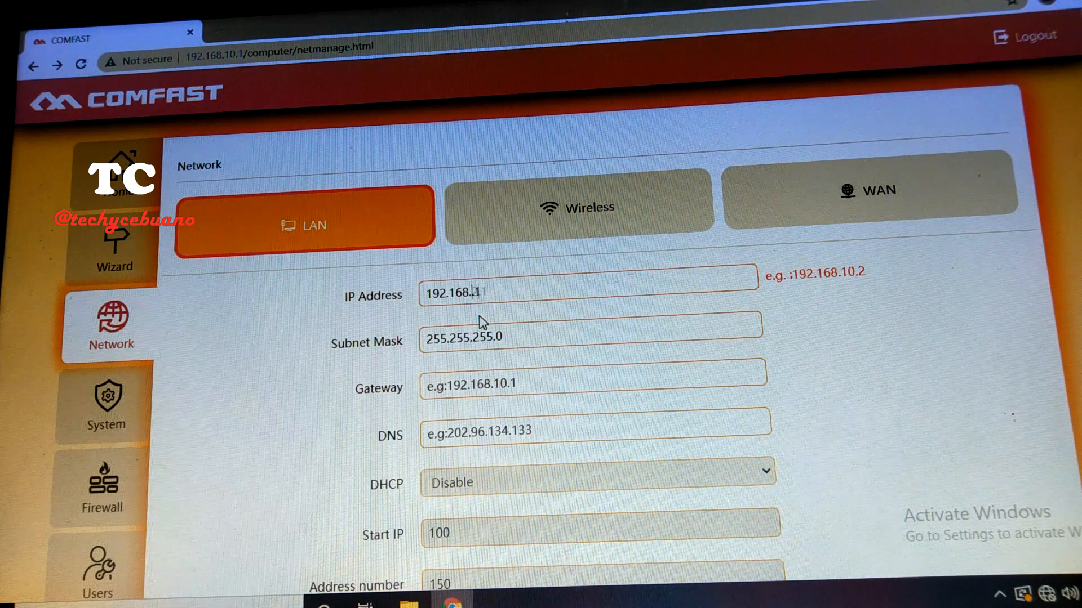
{"action": "scroll", "scroll_direction": "down", "scroll_amount": 3}
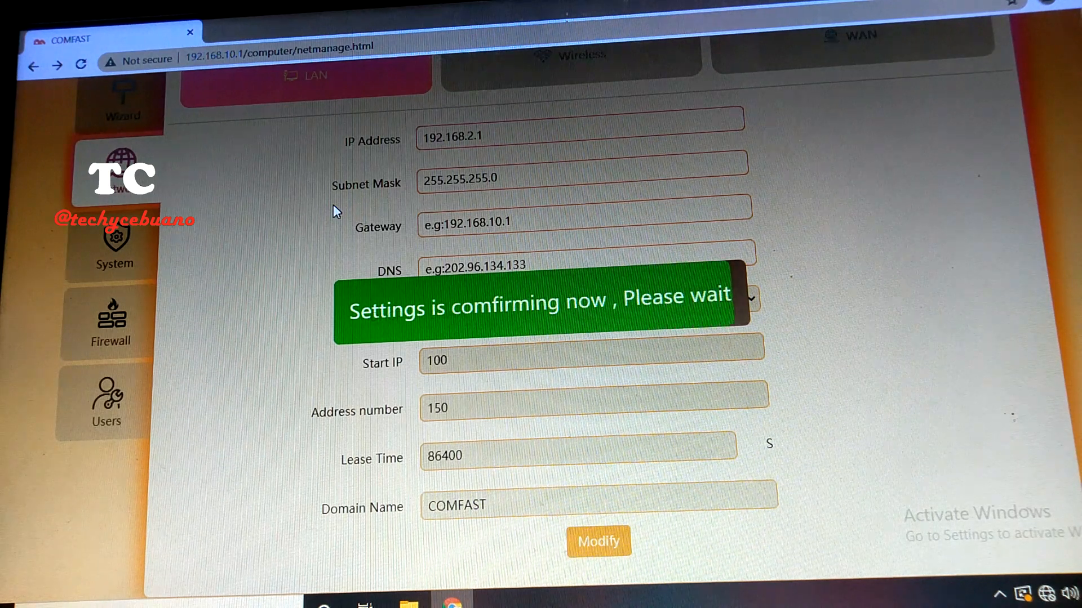
{"action": "left_click", "coordinate": [598, 541]}
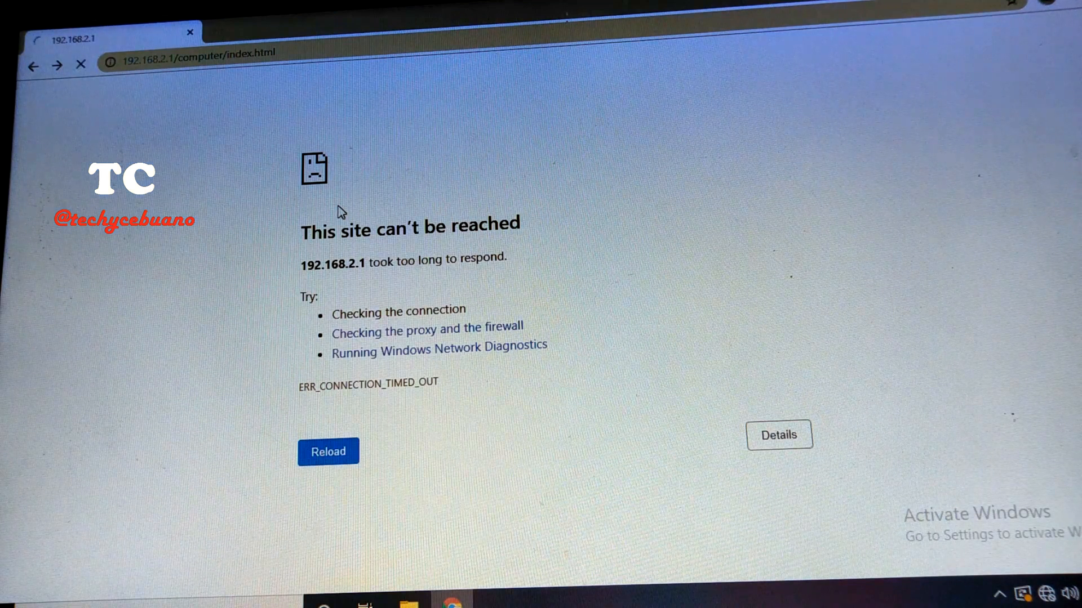
Retry the admin page at 192.168.10.1, finding it unreachable like google.com
{"action": "left_click", "coordinate": [329, 451]}
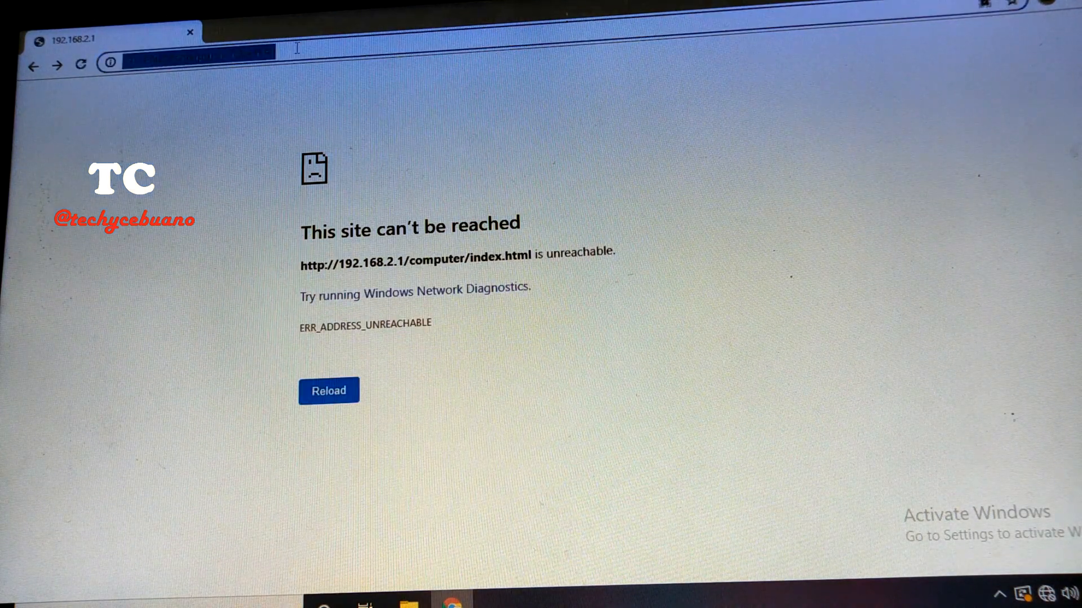
{"action": "left_click", "coordinate": [186, 61]}
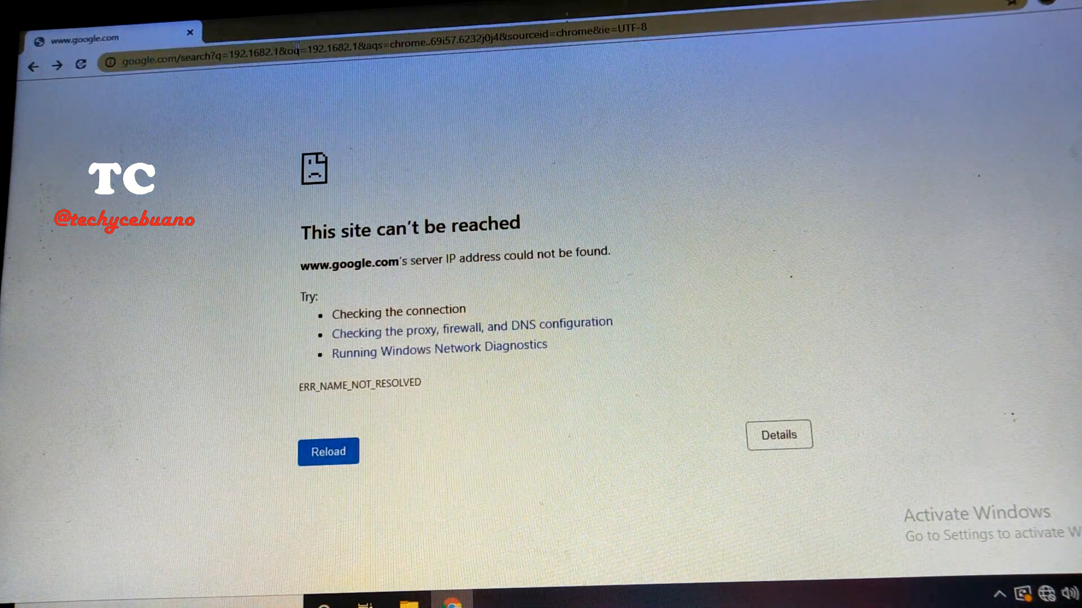
{"action": "left_click", "coordinate": [379, 61]}
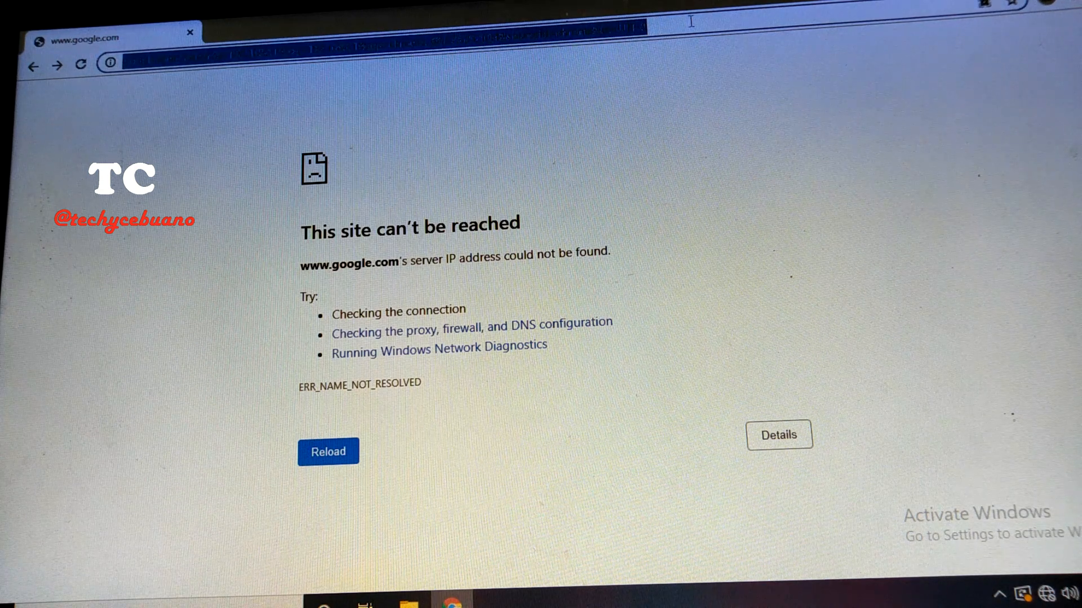
{"action": "type", "text": "192.168.10.1"}
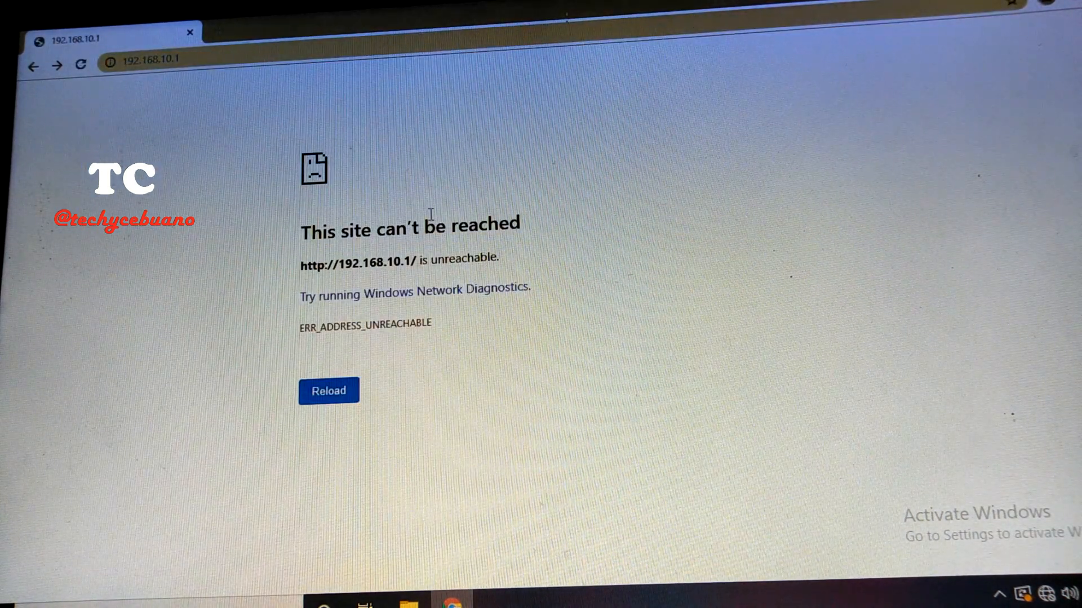
{"action": "mouse_move", "coordinate": [513, 166]}
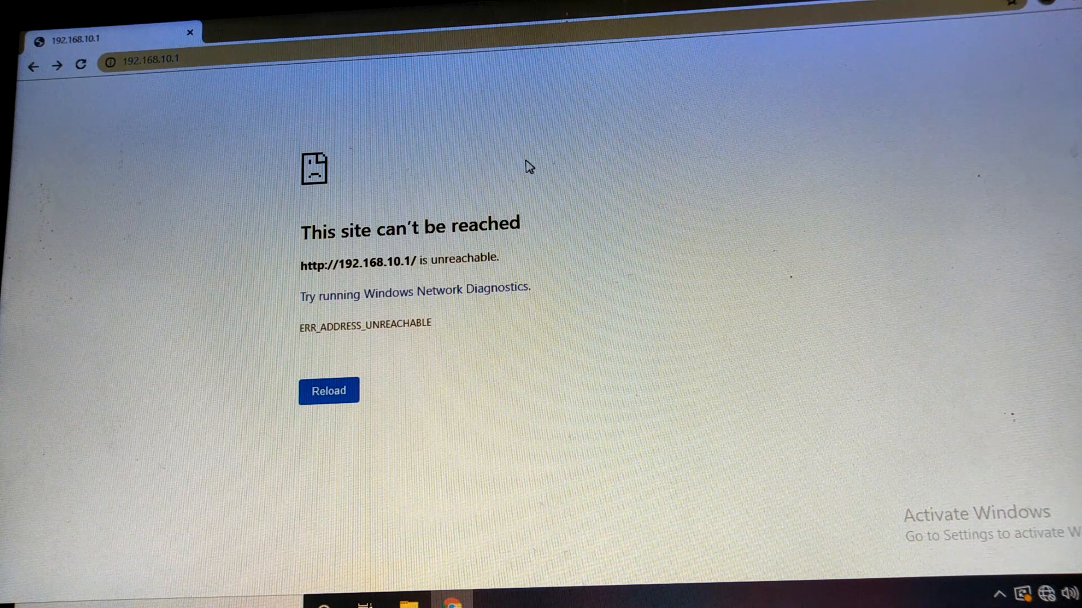
{"action": "mouse_move", "coordinate": [682, 151]}
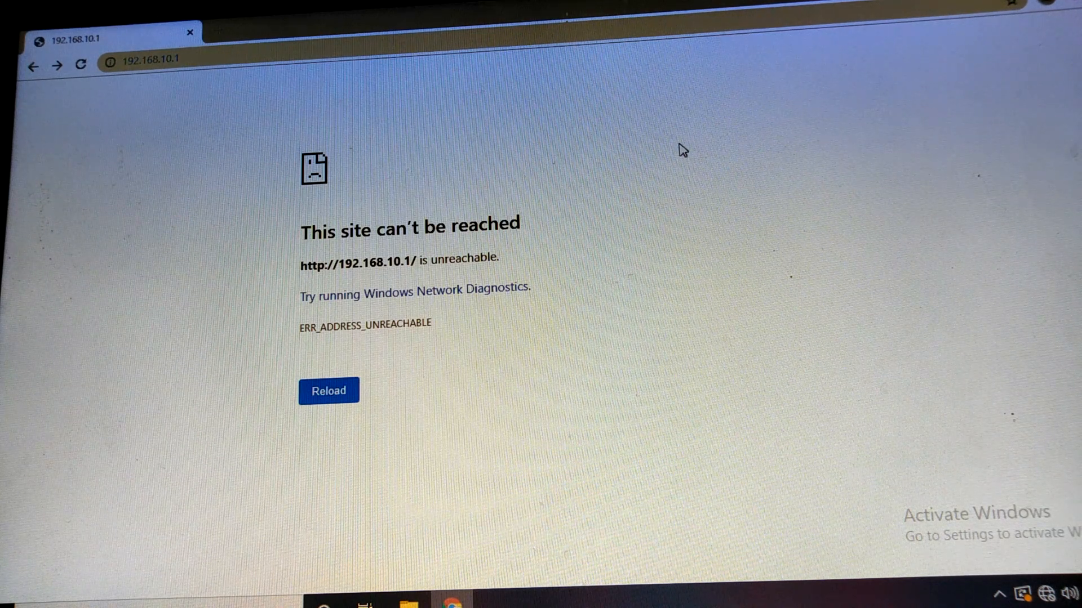